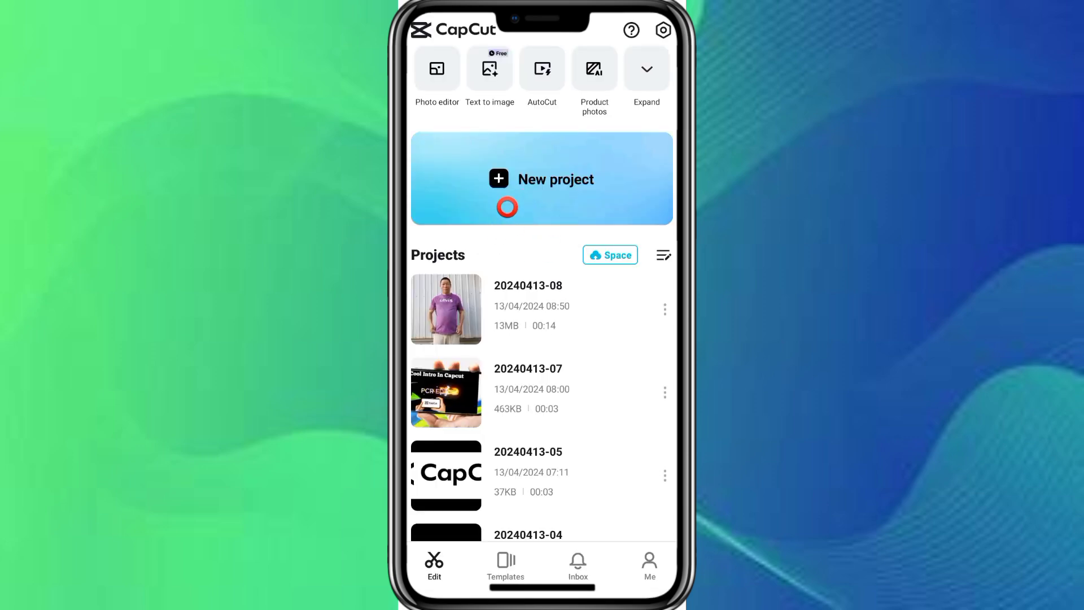
Step: Create a new project and add the 00:14 purple-shirt video to its timeline
{"action": "left_click", "coordinate": [542, 180]}
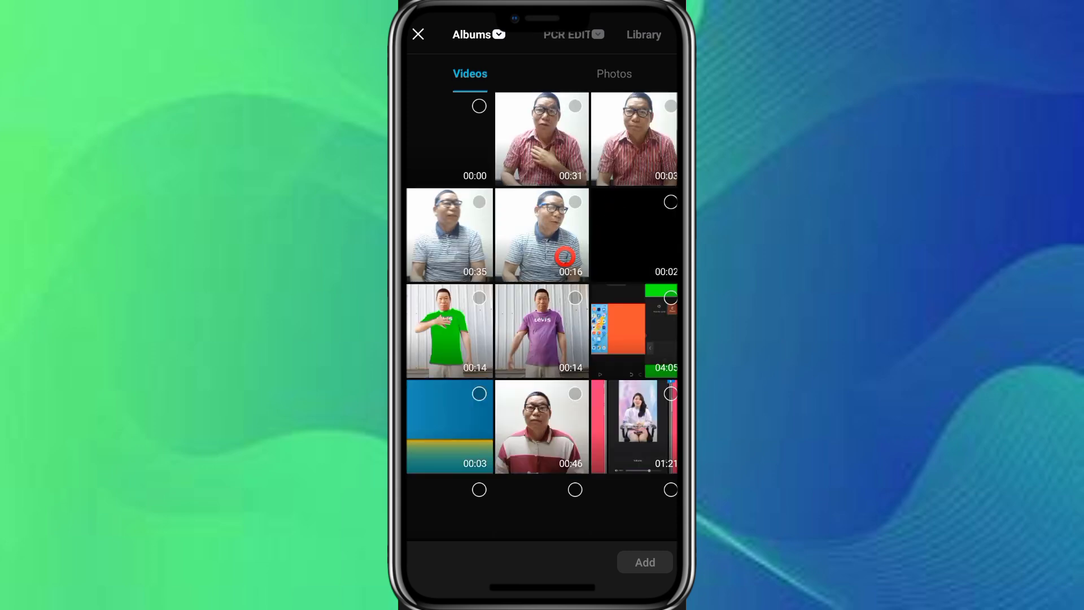
{"action": "scroll", "scroll_direction": "down", "scroll_amount": 3}
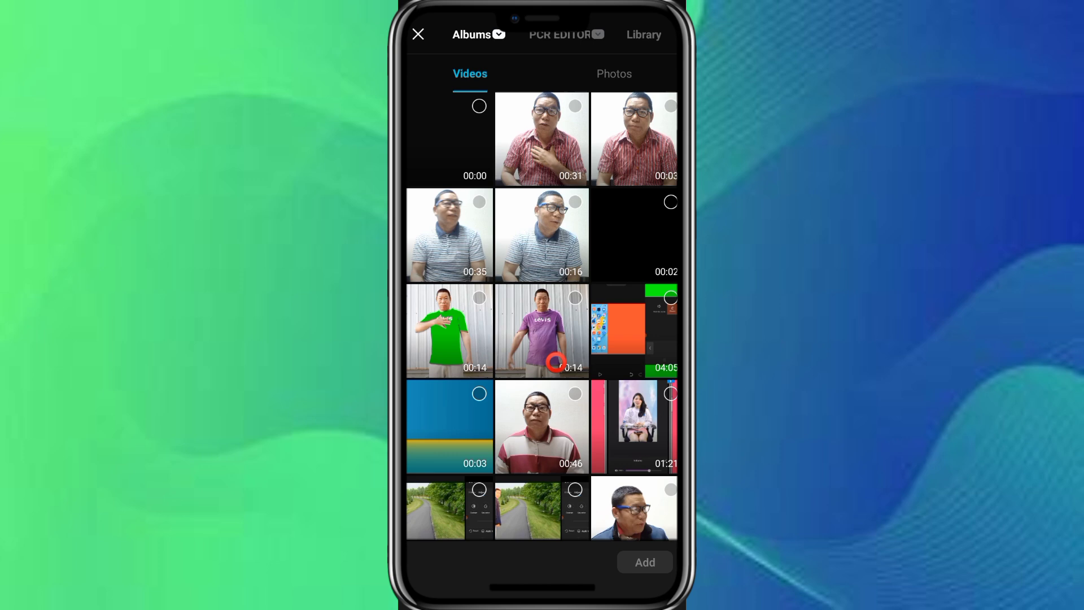
{"action": "left_click", "coordinate": [542, 332]}
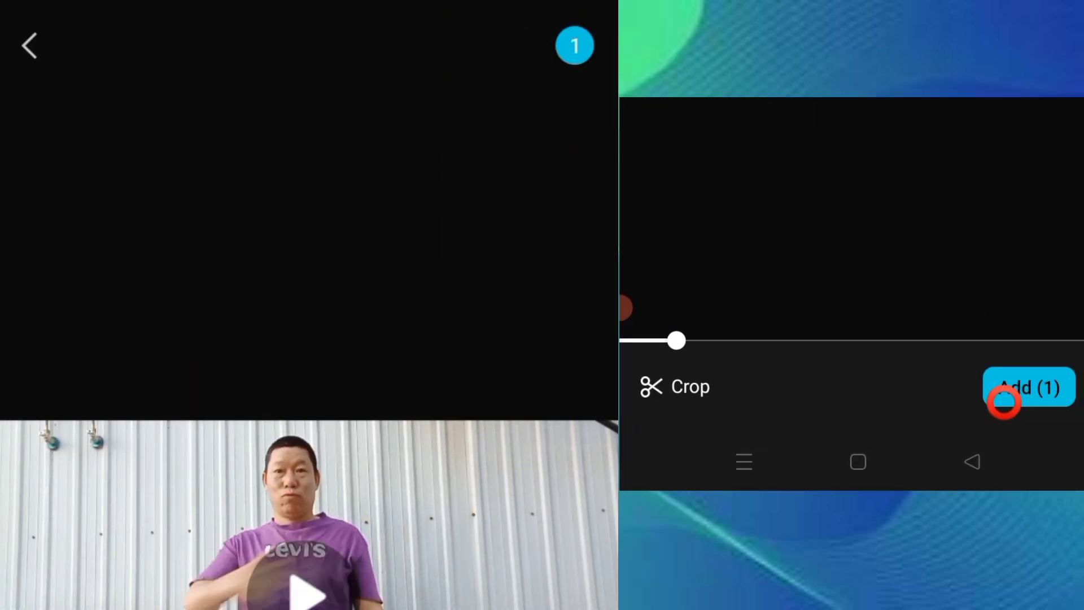
{"action": "left_click", "coordinate": [1026, 387]}
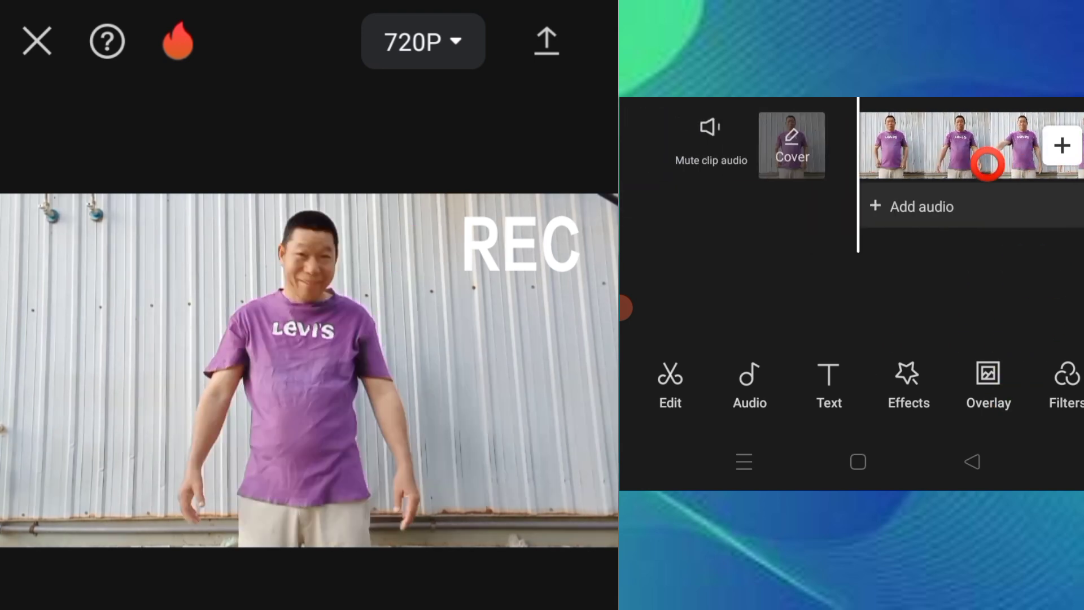
Step: Mute the purple-shirt clip's original audio via the Volume tool
{"action": "scroll", "scroll_direction": "right", "scroll_amount": 3}
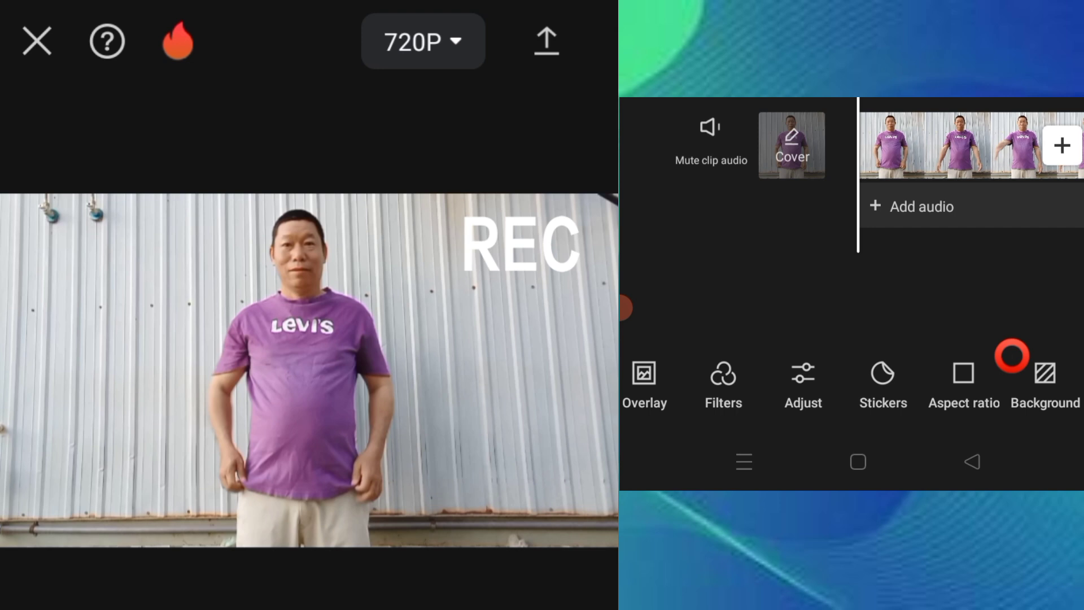
{"action": "left_click", "coordinate": [897, 388]}
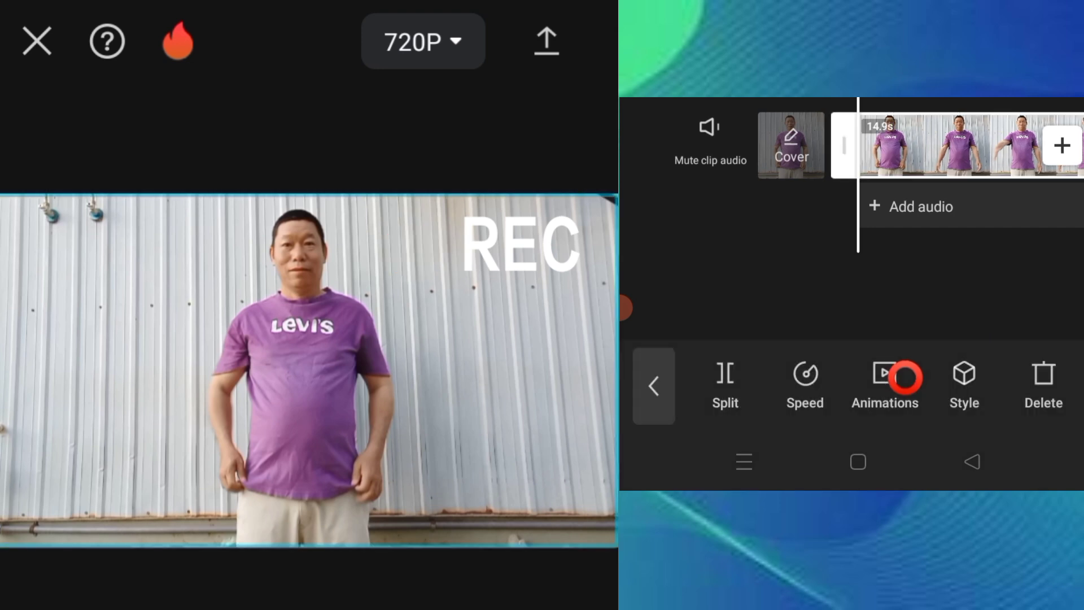
{"action": "scroll", "scroll_direction": "left", "scroll_amount": 3}
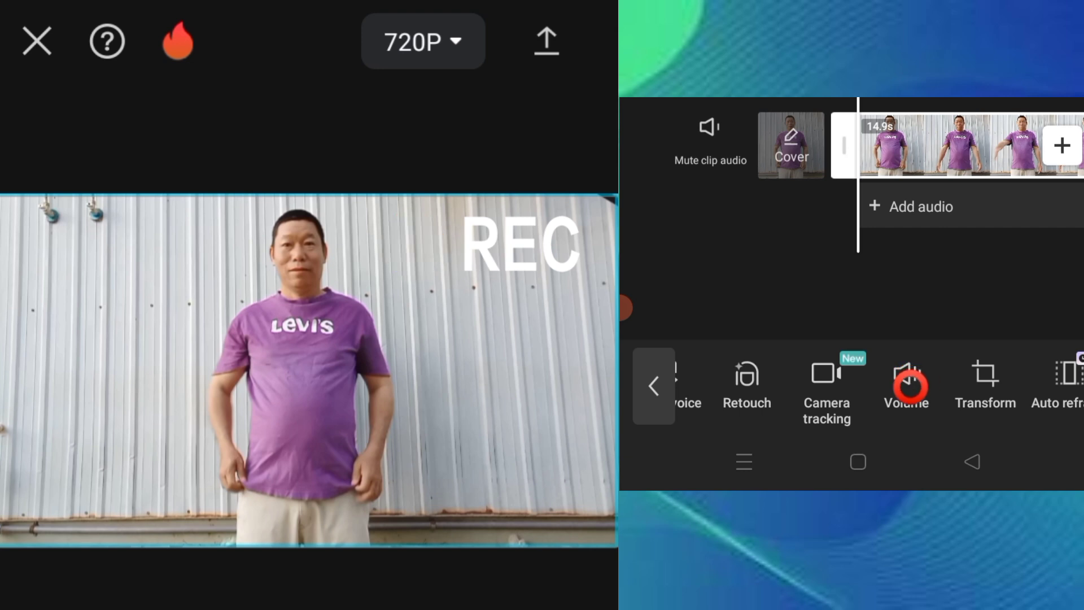
{"action": "left_click", "coordinate": [907, 384]}
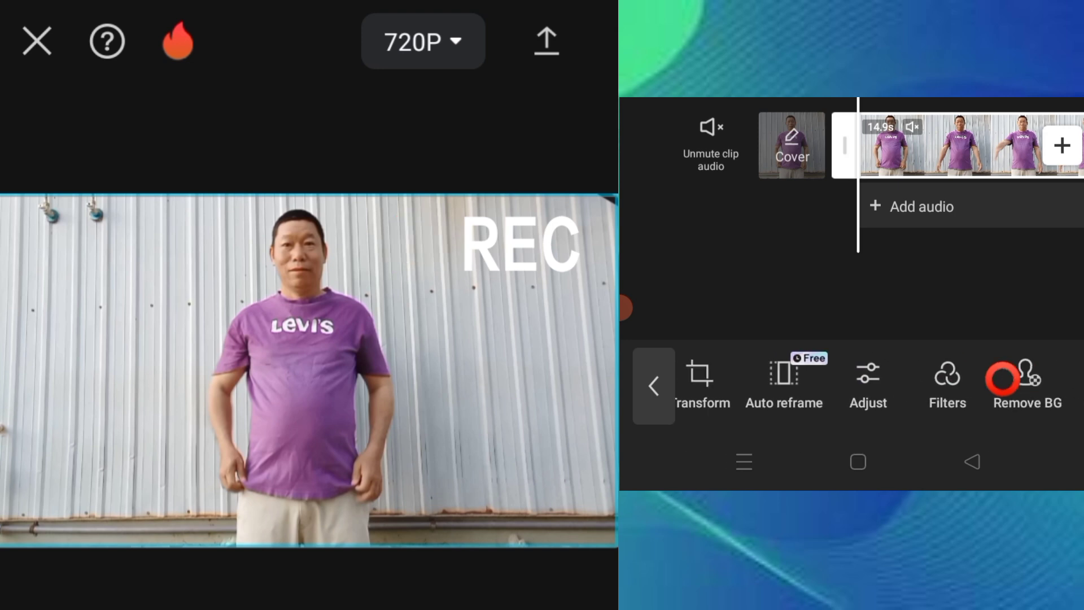
Step: Raise the clip's Brilliance slightly in the Adjust panel under Filters
{"action": "left_click", "coordinate": [946, 375]}
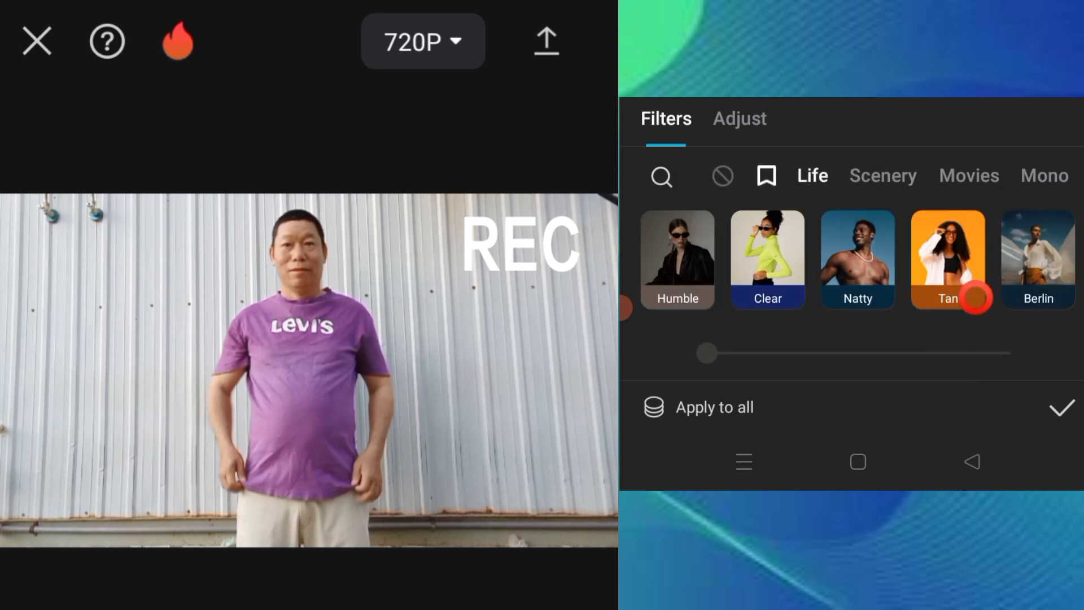
{"action": "left_click", "coordinate": [768, 260]}
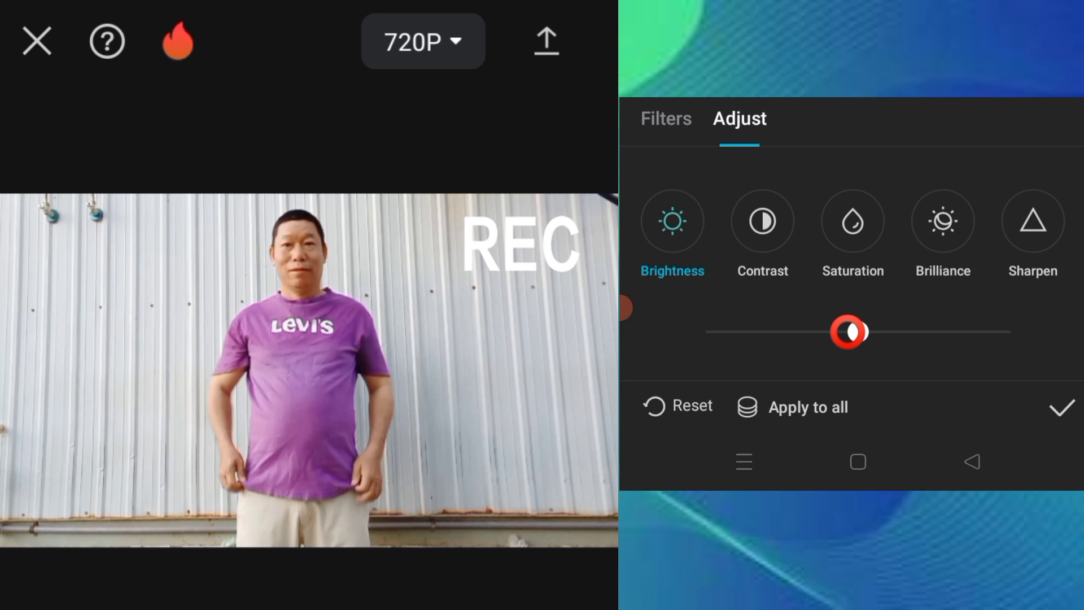
{"action": "left_click_drag", "start_coordinate": [850, 331], "coordinate": [913, 331]}
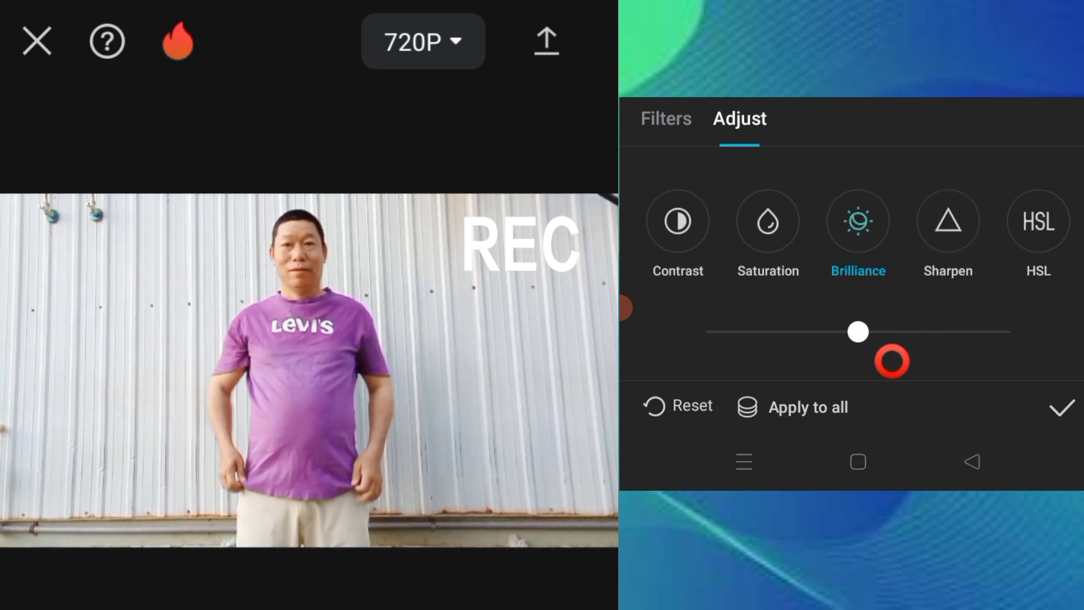
{"action": "left_click_drag", "start_coordinate": [858, 332], "coordinate": [874, 332]}
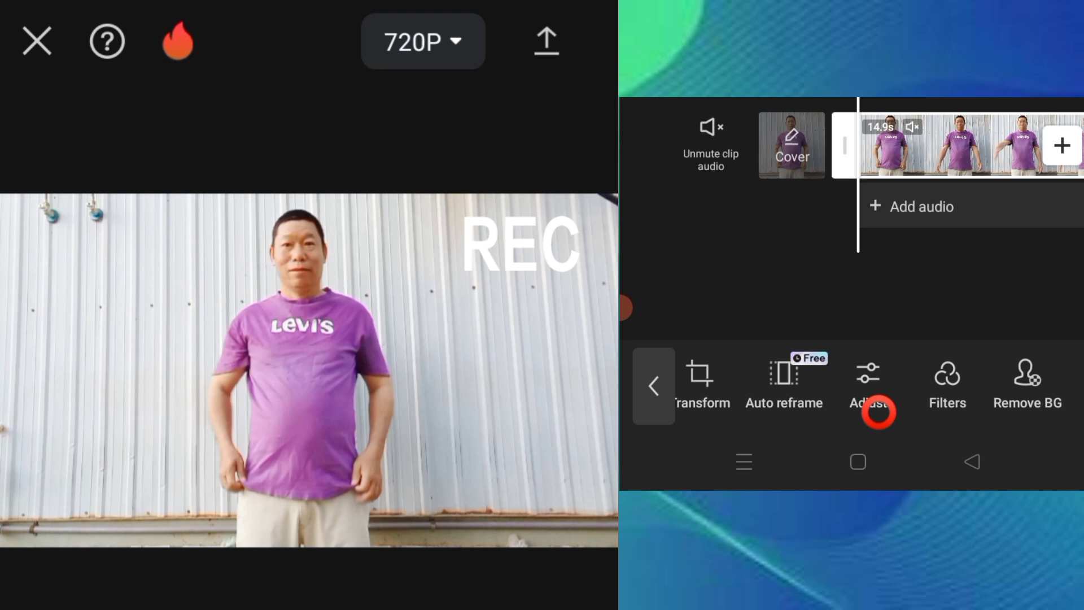
Step: Boost the purple range in HSL, setting saturation to 10 for a brighter, pinker shirt
{"action": "left_click", "coordinate": [868, 375]}
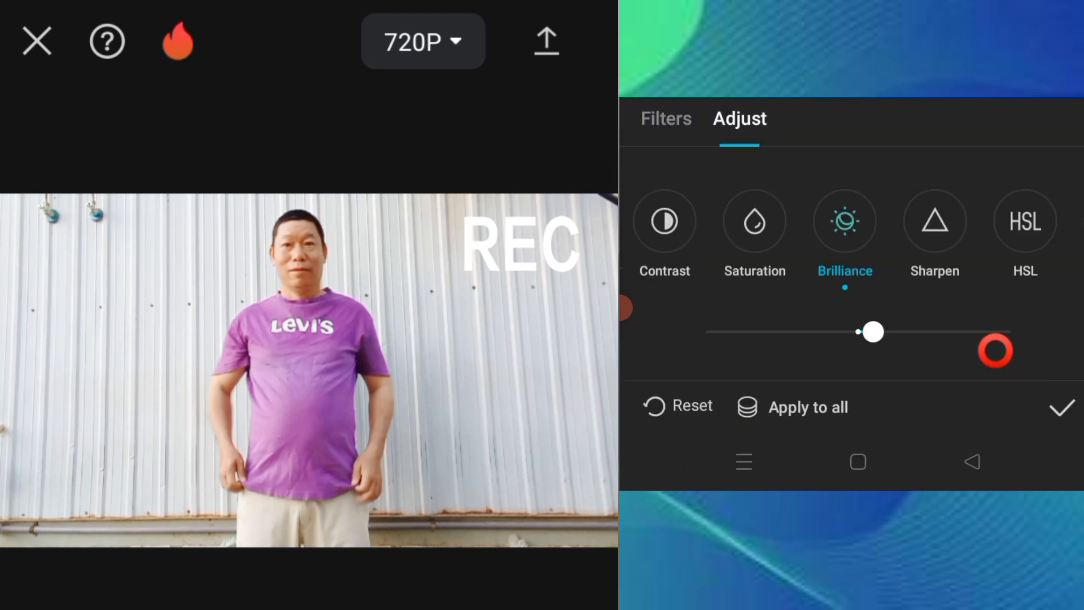
{"action": "left_click", "coordinate": [1026, 221]}
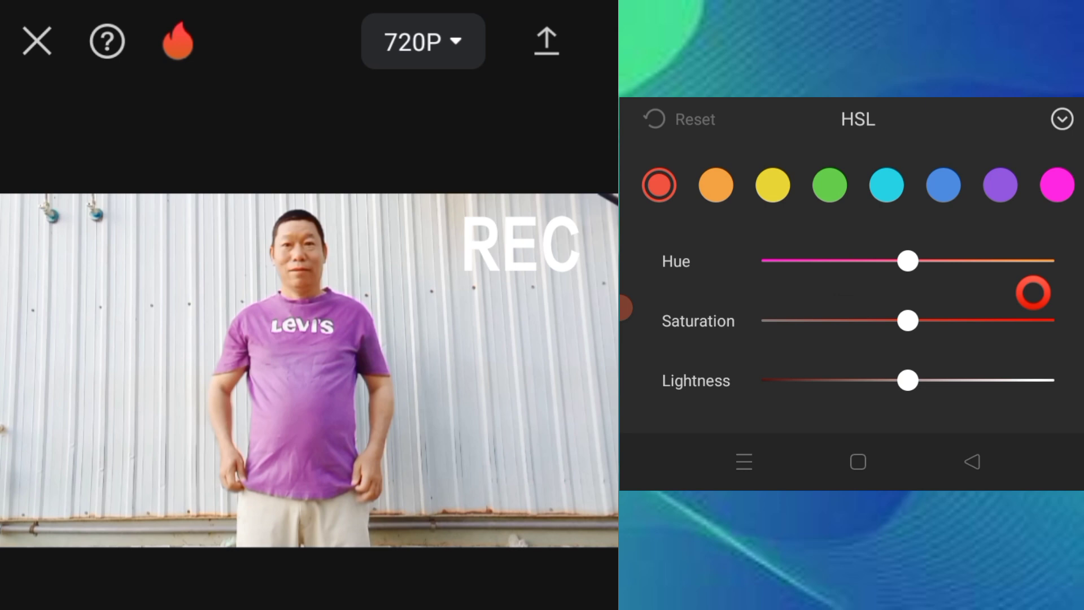
{"action": "left_click", "coordinate": [300, 447]}
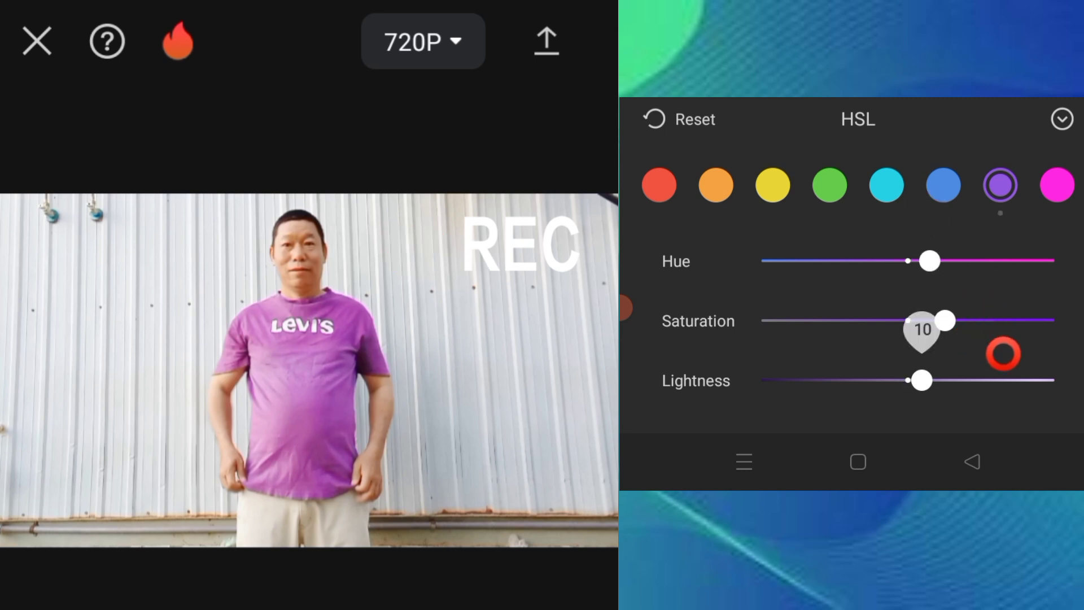
{"action": "left_click_drag", "start_coordinate": [923, 320], "coordinate": [880, 319]}
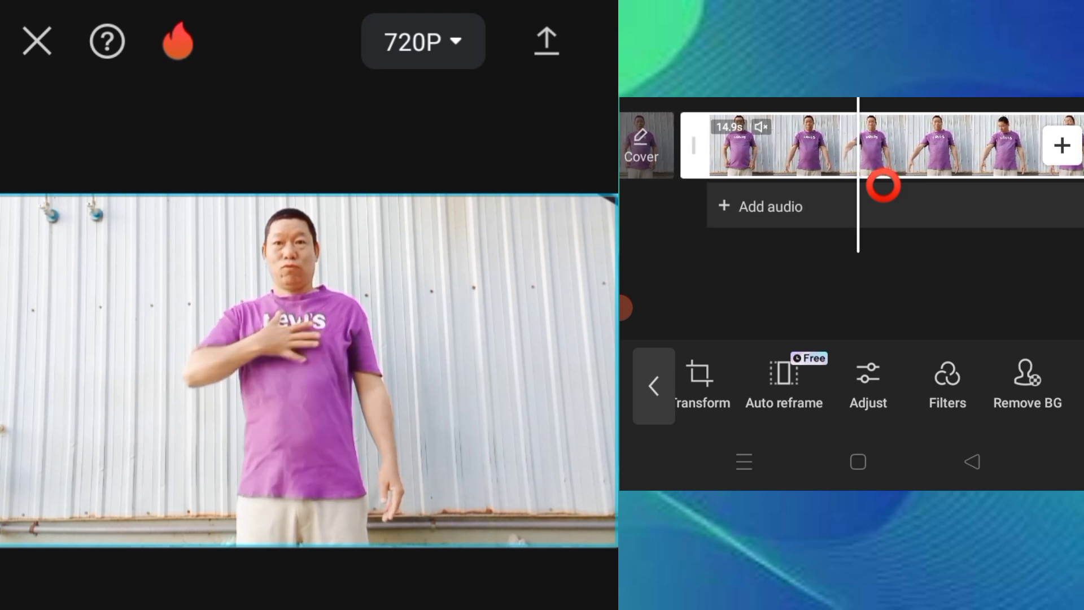
Step: Split the purple-shirt clip twice, isolating a short middle segment around the playhead
{"action": "left_click", "coordinate": [883, 186]}
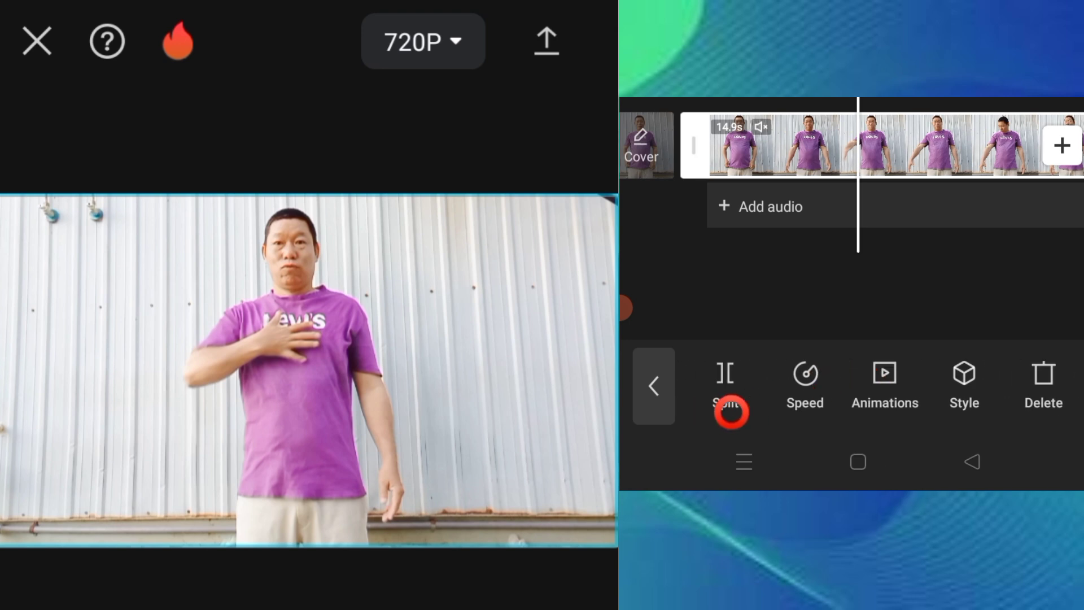
{"action": "left_click", "coordinate": [725, 376]}
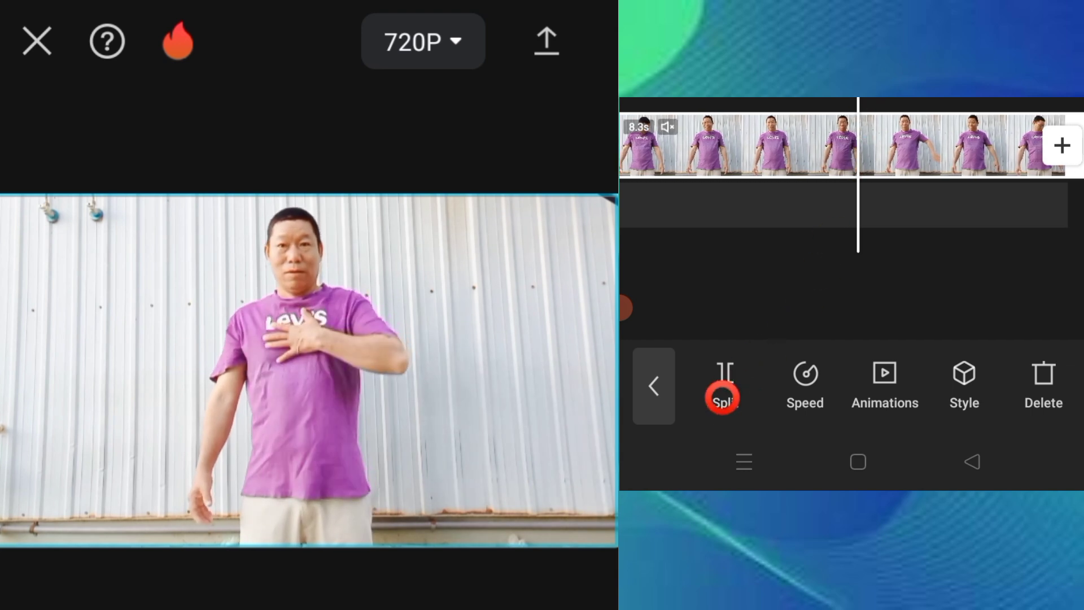
{"action": "left_click", "coordinate": [656, 387]}
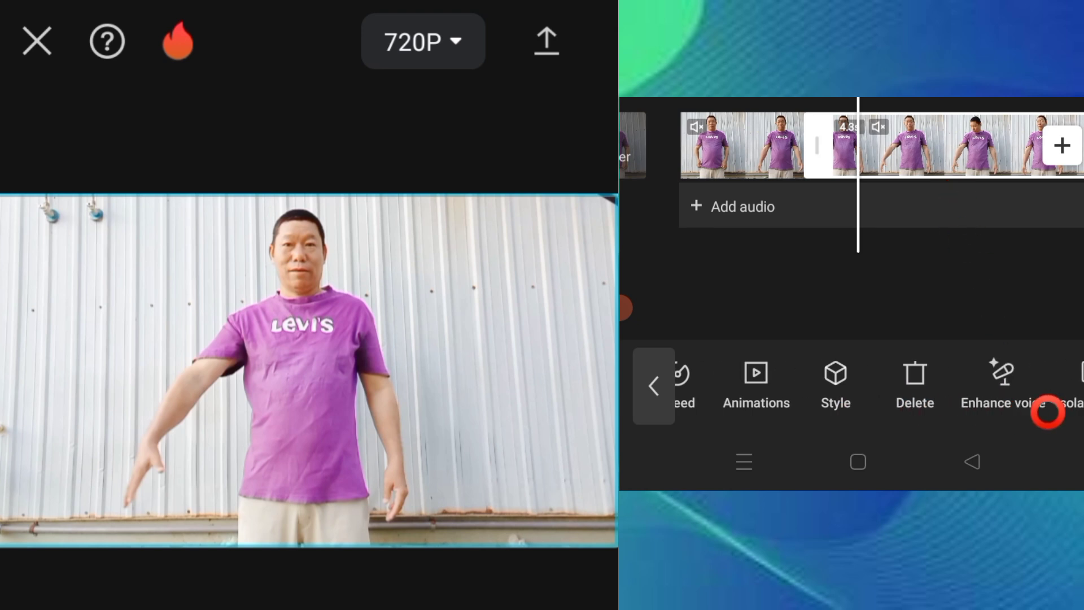
Step: Chroma-key the middle segment's purple shirt with raised Intensity so the shirt turns black
{"action": "scroll", "scroll_direction": "left", "scroll_amount": 3}
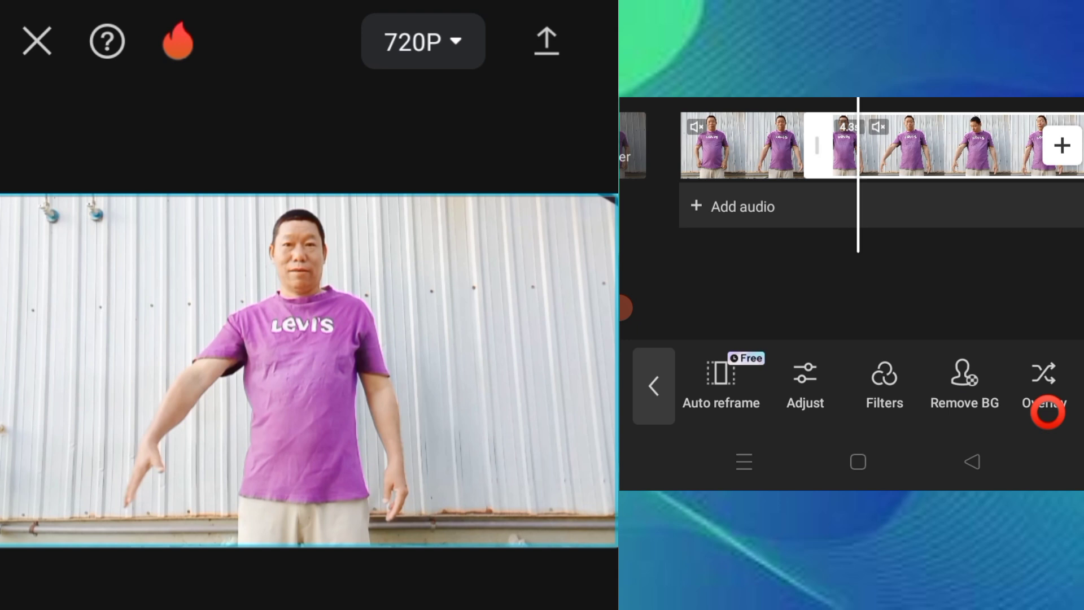
{"action": "left_click", "coordinate": [964, 381]}
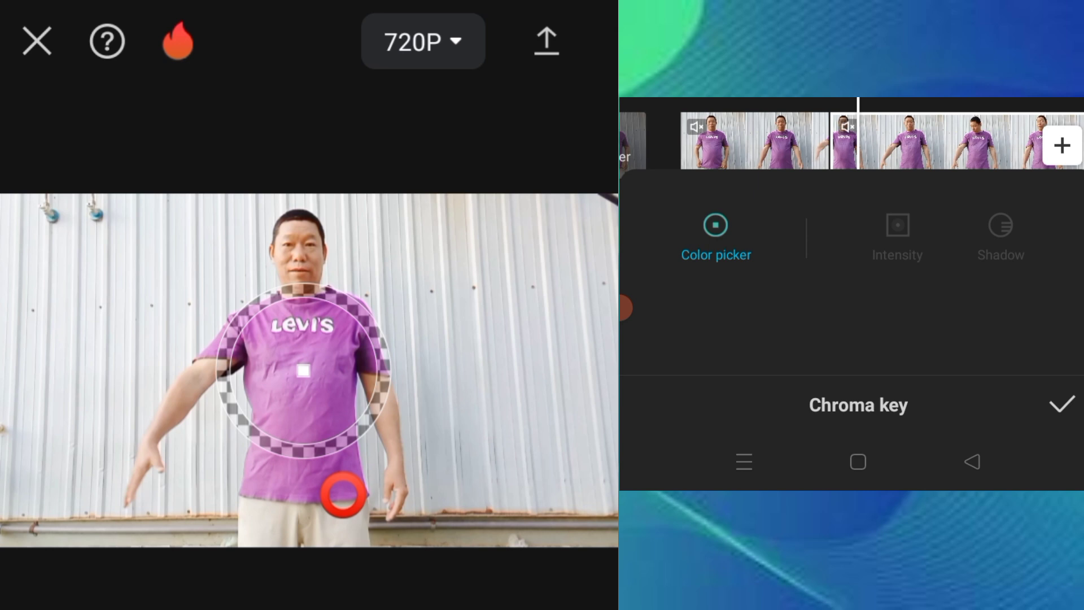
{"action": "left_click_drag", "start_coordinate": [303, 371], "coordinate": [320, 399]}
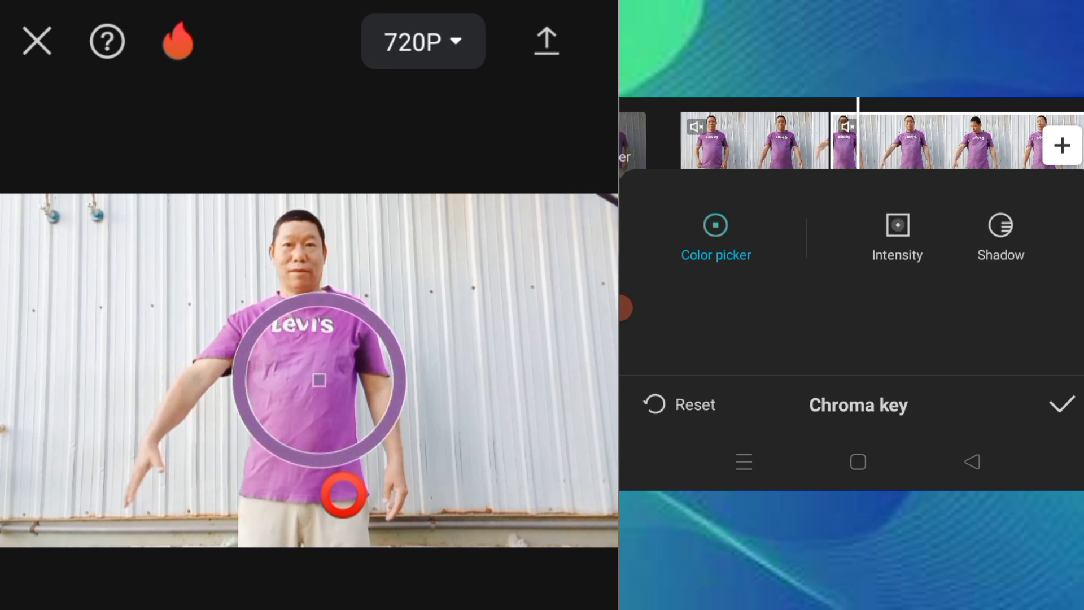
{"action": "left_click", "coordinate": [897, 225]}
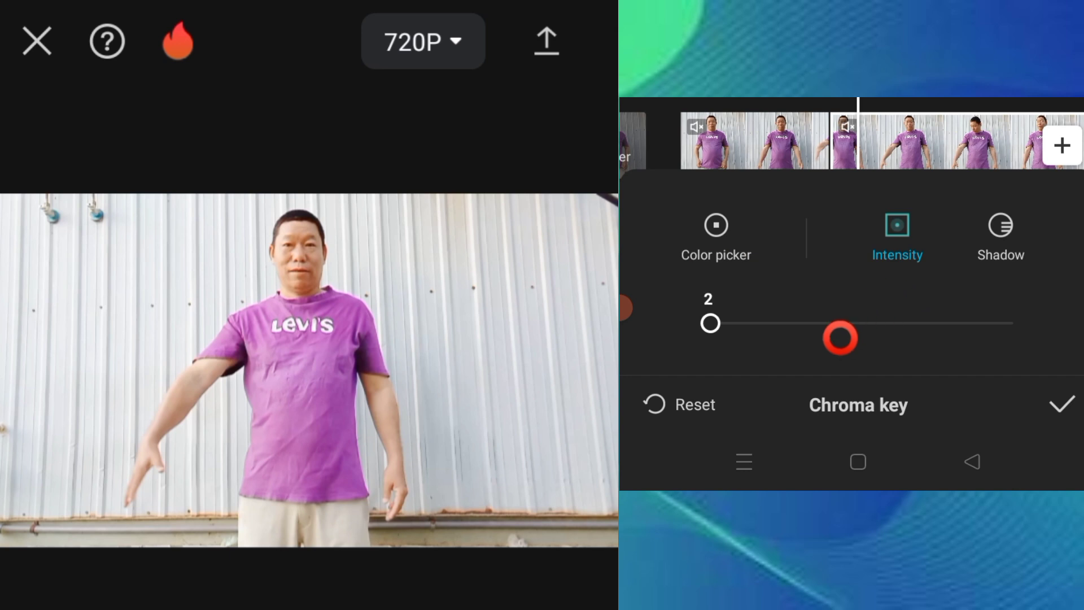
{"action": "left_click_drag", "start_coordinate": [840, 338], "coordinate": [709, 323]}
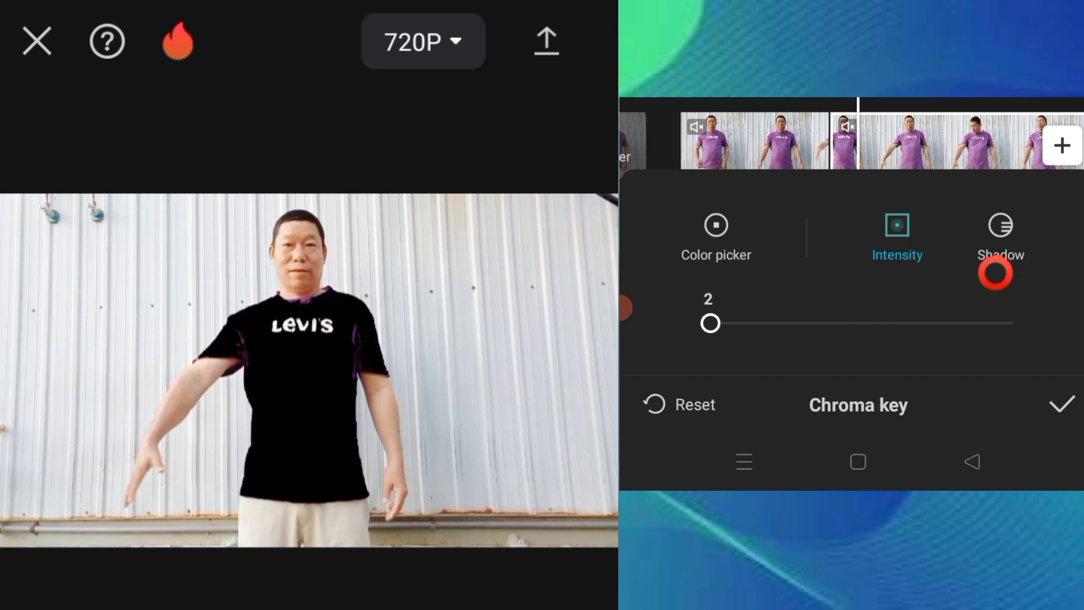
{"action": "left_click", "coordinate": [1001, 229]}
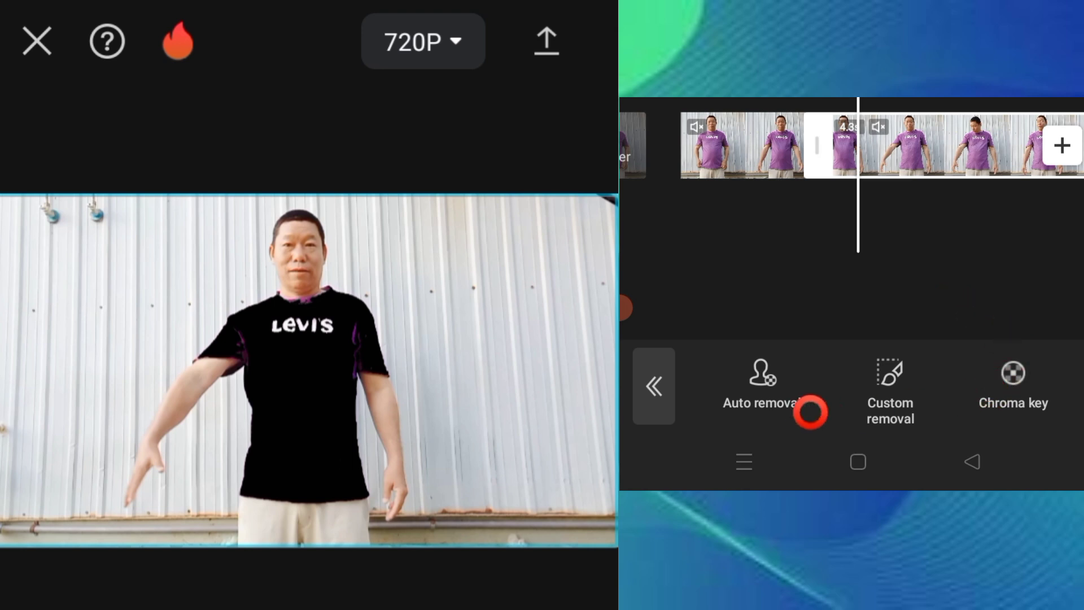
{"action": "left_click", "coordinate": [655, 387]}
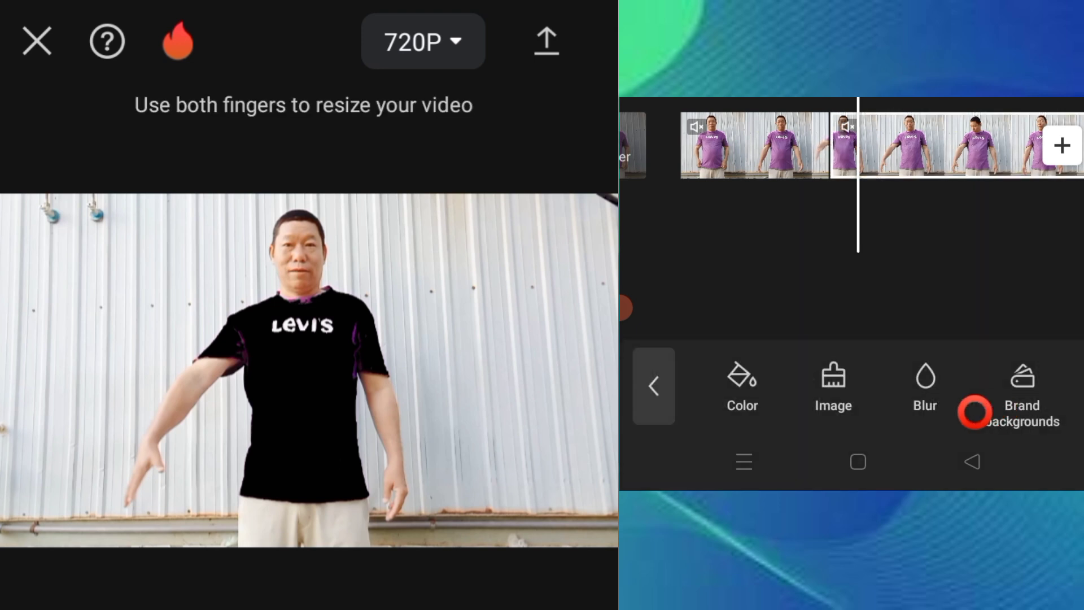
Step: Fill the keyed shirt with a solid background colour, red first and then bright blue
{"action": "left_click", "coordinate": [742, 387]}
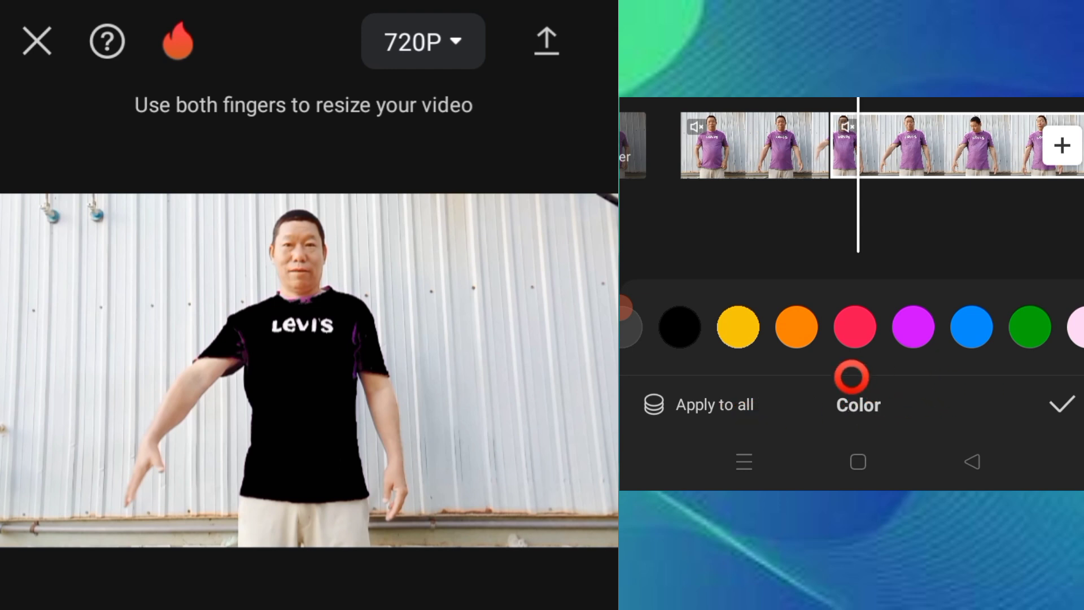
{"action": "left_click", "coordinate": [853, 328]}
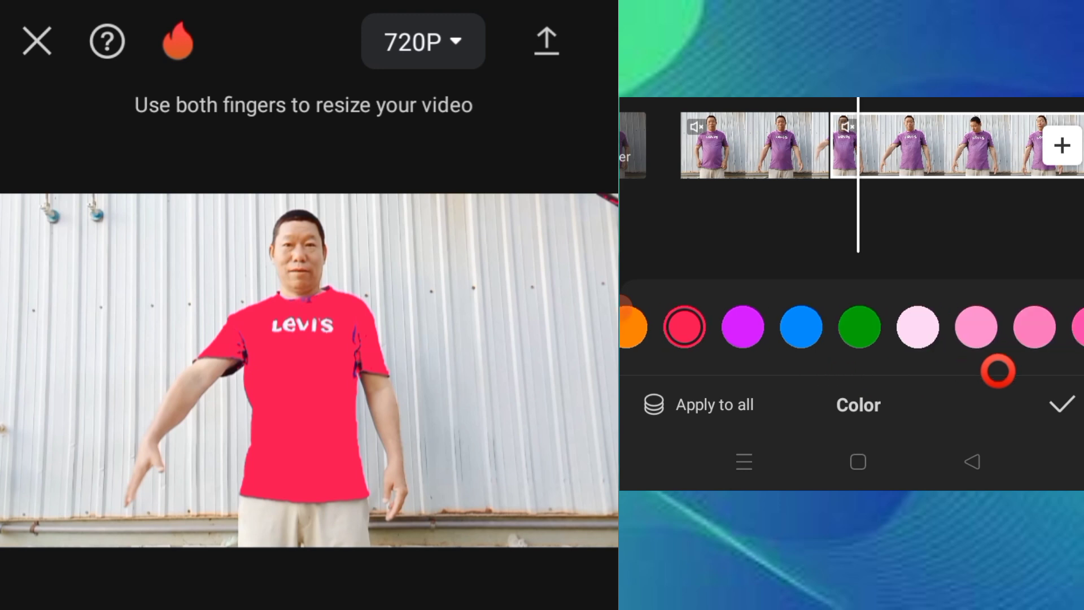
{"action": "left_click", "coordinate": [801, 327]}
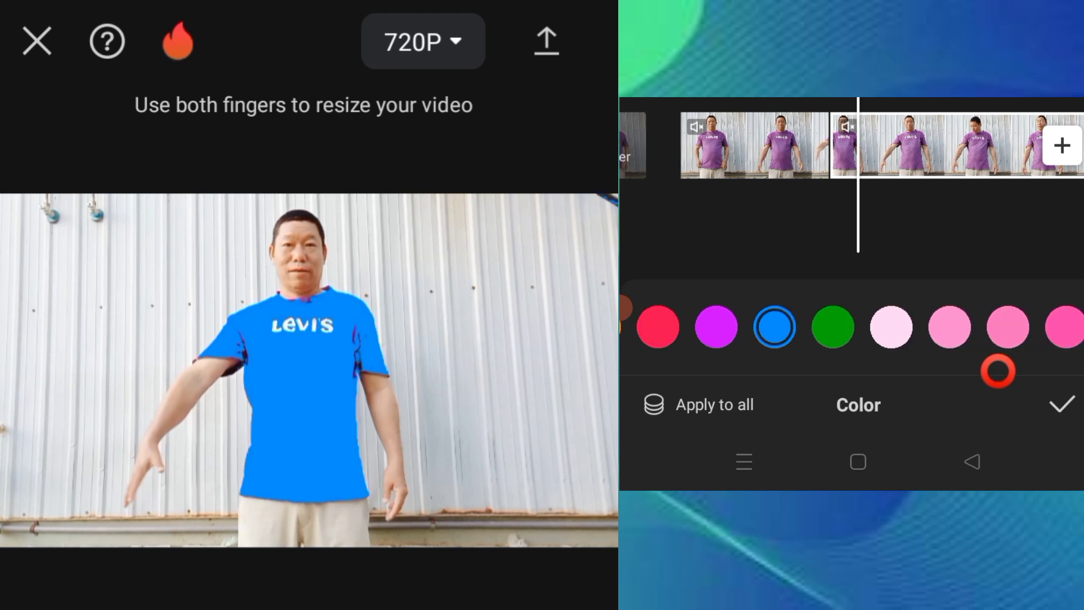
{"action": "left_click", "coordinate": [831, 328]}
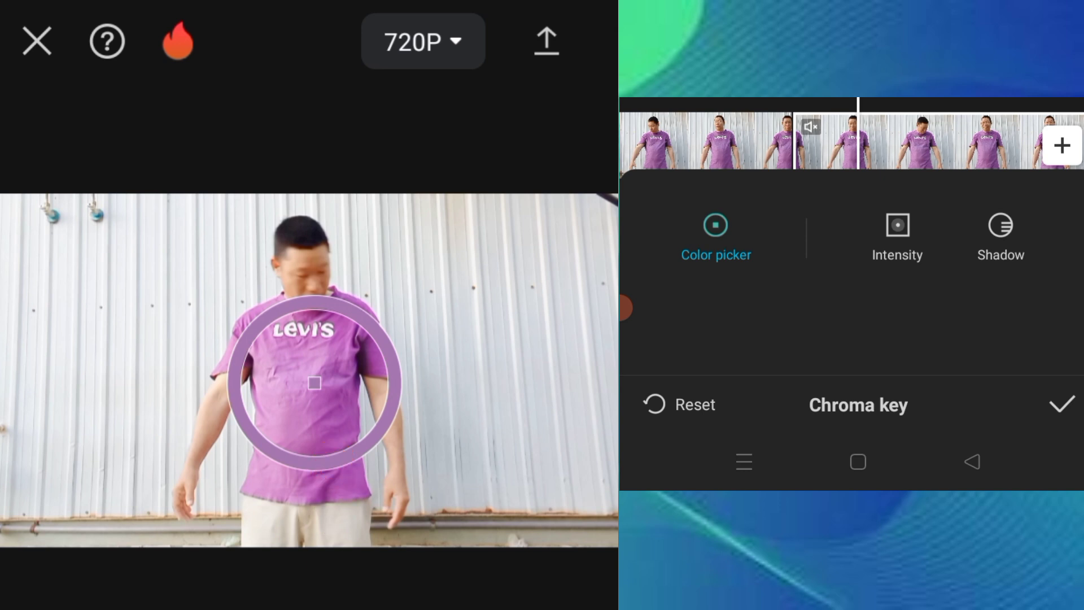
Step: Key out this segment's purple shirt with Intensity 2 and adjusted Shadow, leaving it black
{"action": "left_click", "coordinate": [897, 225]}
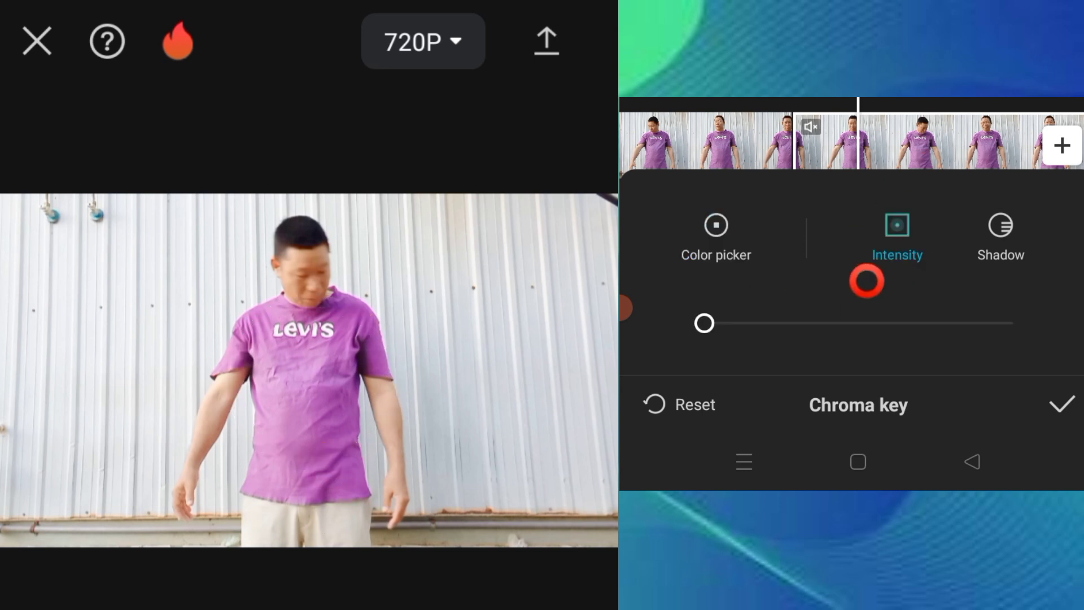
{"action": "left_click_drag", "start_coordinate": [866, 282], "coordinate": [731, 364]}
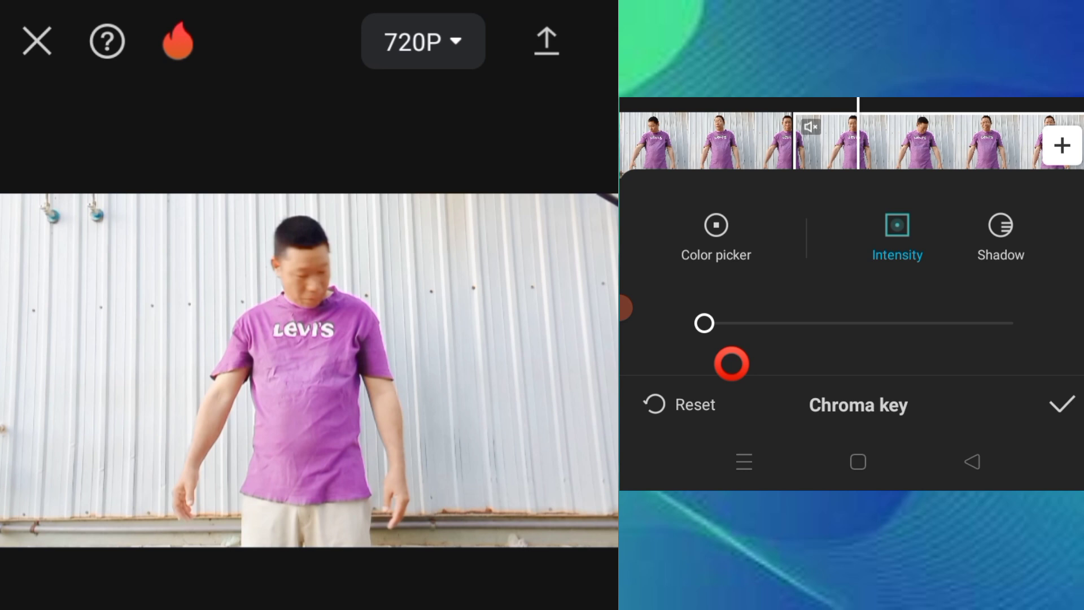
{"action": "left_click_drag", "start_coordinate": [703, 323], "coordinate": [711, 323]}
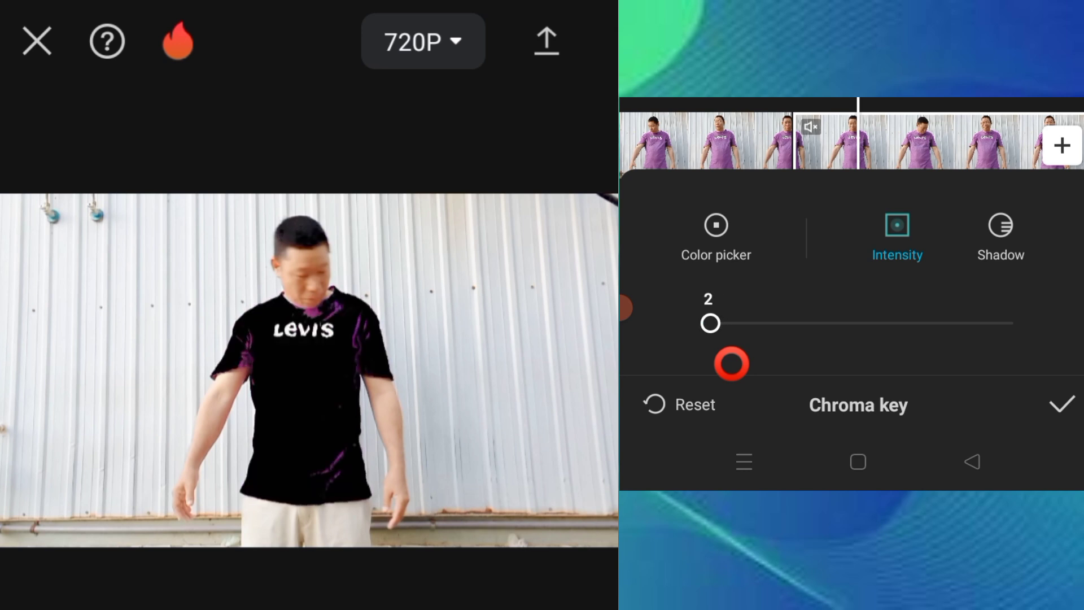
{"action": "left_click", "coordinate": [1000, 226]}
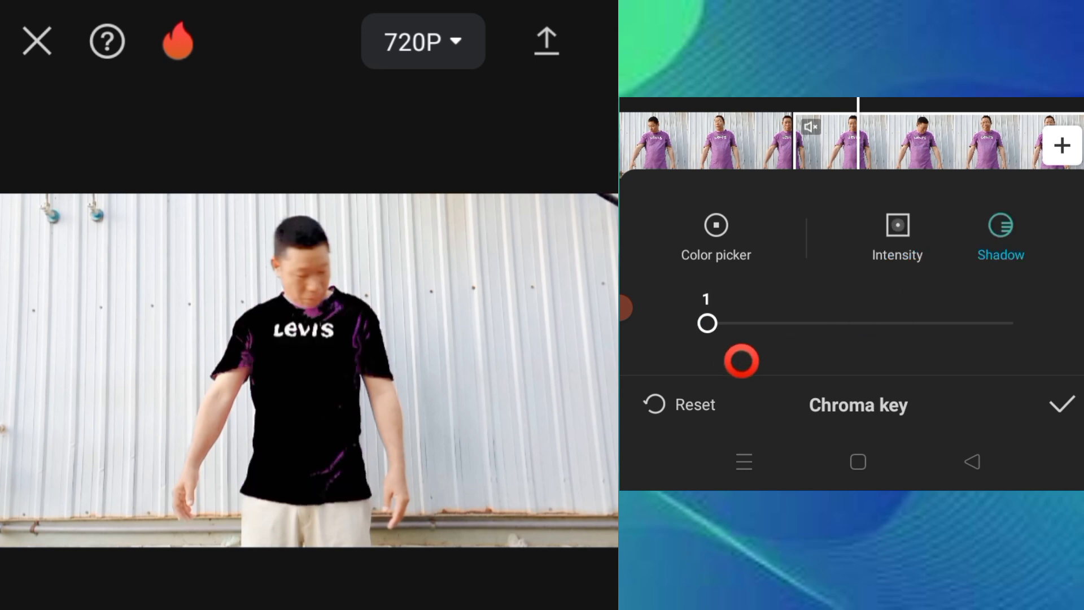
{"action": "left_click_drag", "start_coordinate": [708, 322], "coordinate": [710, 321]}
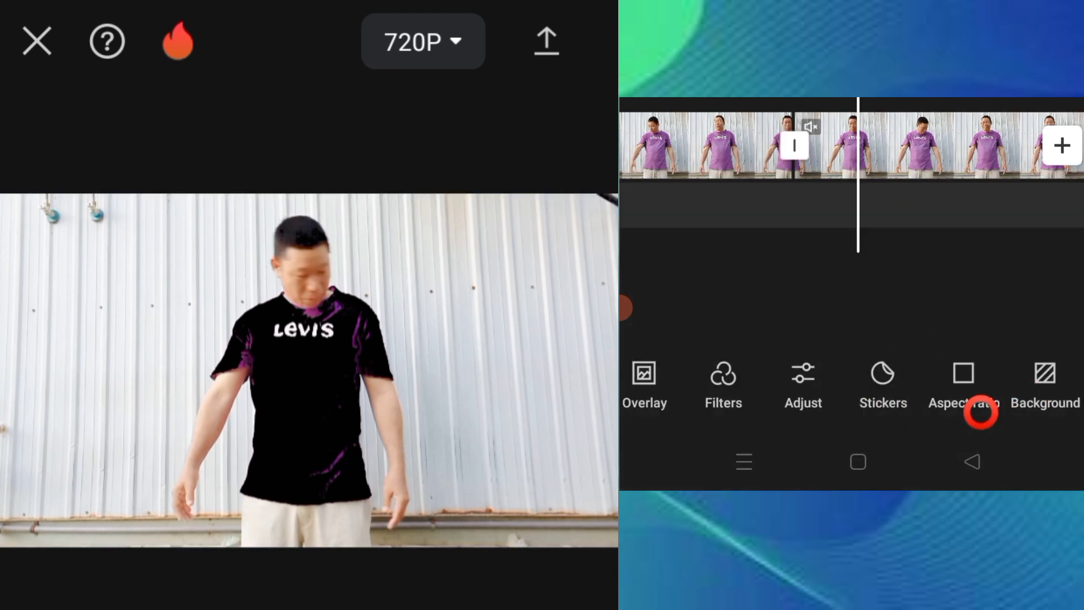
Step: Fill the keyed shirt with a solid colour, trying pink and settling on orange
{"action": "left_click", "coordinate": [1045, 374]}
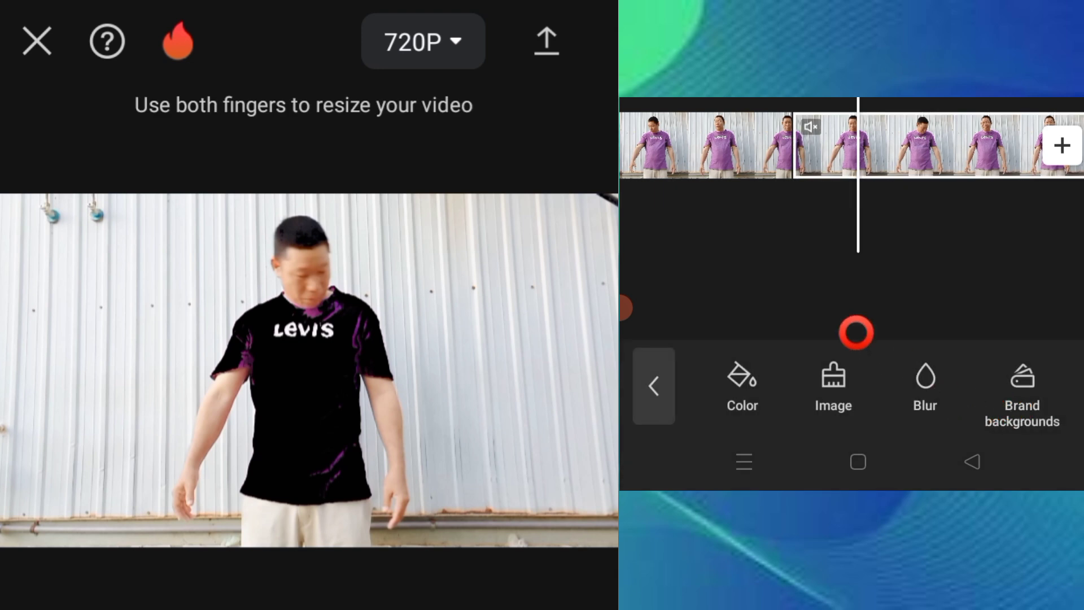
{"action": "left_click", "coordinate": [742, 386]}
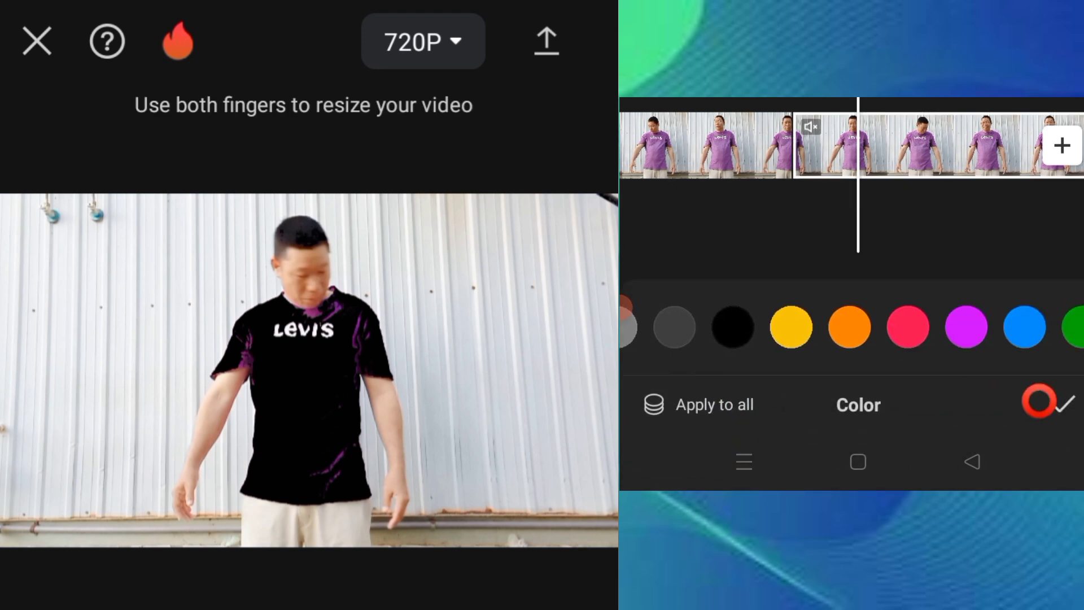
{"action": "left_click", "coordinate": [908, 327]}
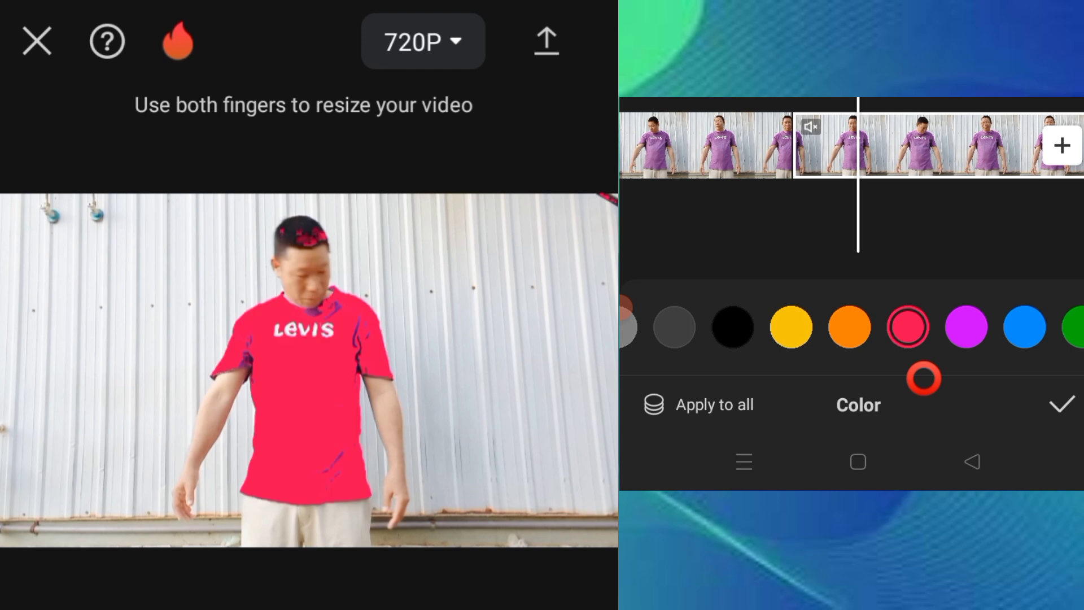
{"action": "left_click", "coordinate": [849, 326]}
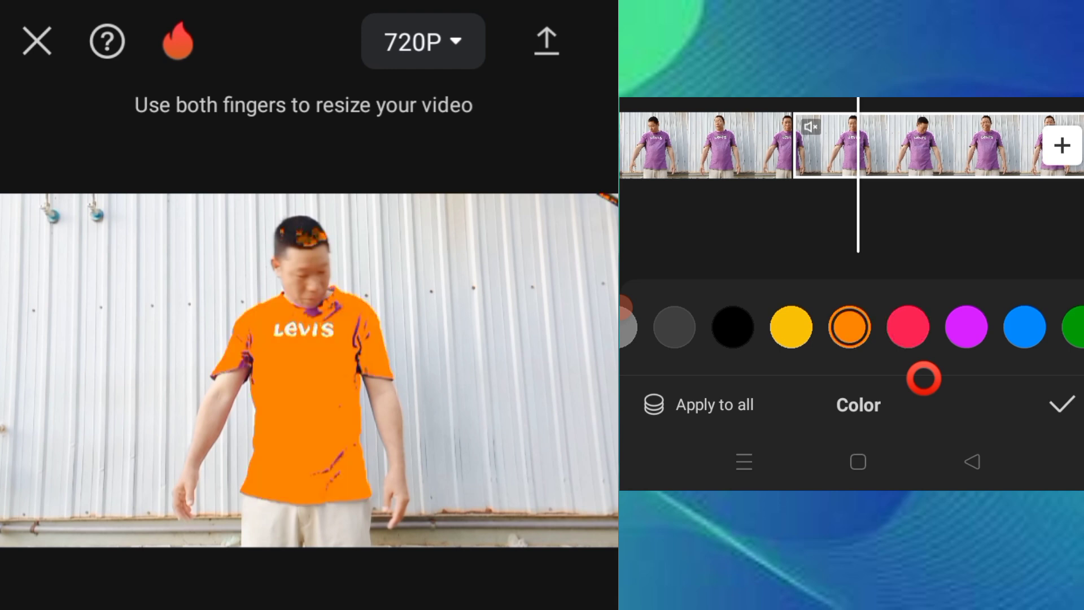
{"action": "left_click", "coordinate": [908, 328]}
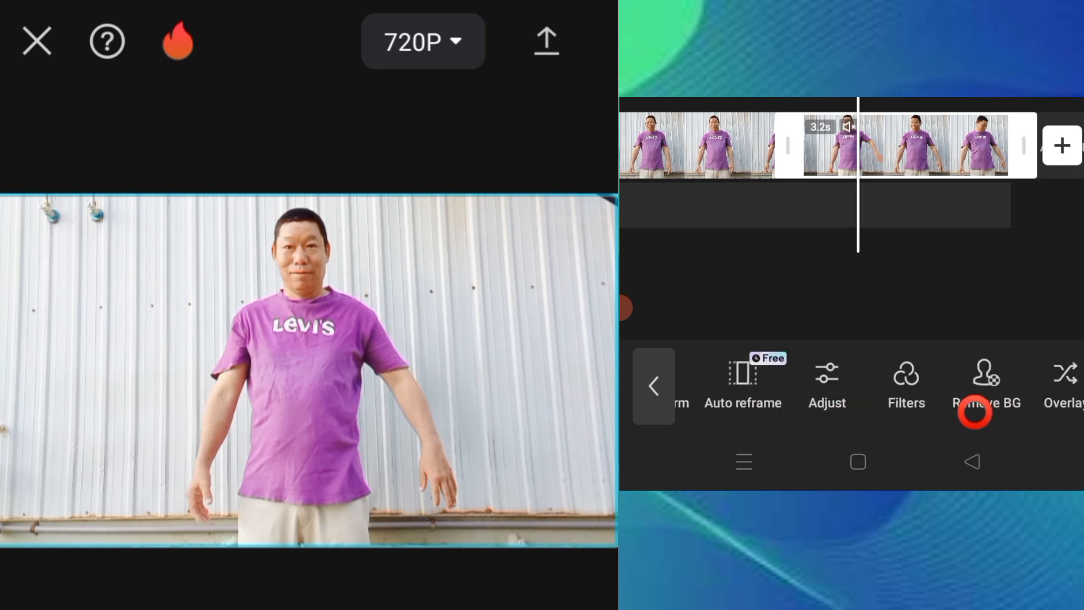
Step: Chroma-key the 3.2-second clip's purple shirt with Intensity 3 and Shadow 2, then confirm
{"action": "left_click", "coordinate": [985, 409]}
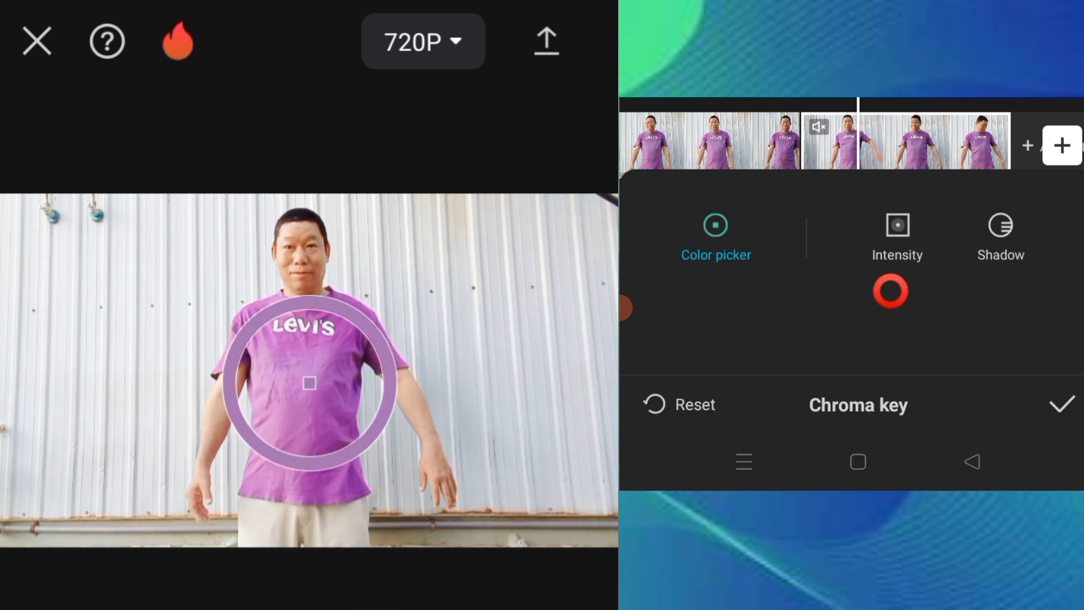
{"action": "left_click", "coordinate": [897, 224]}
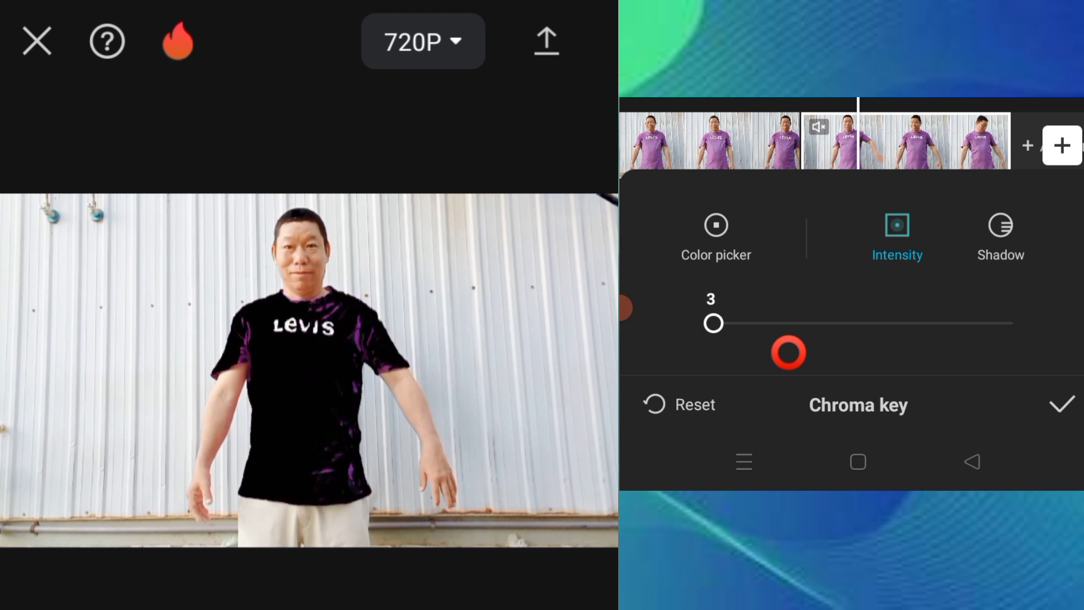
{"action": "left_click", "coordinate": [1001, 233]}
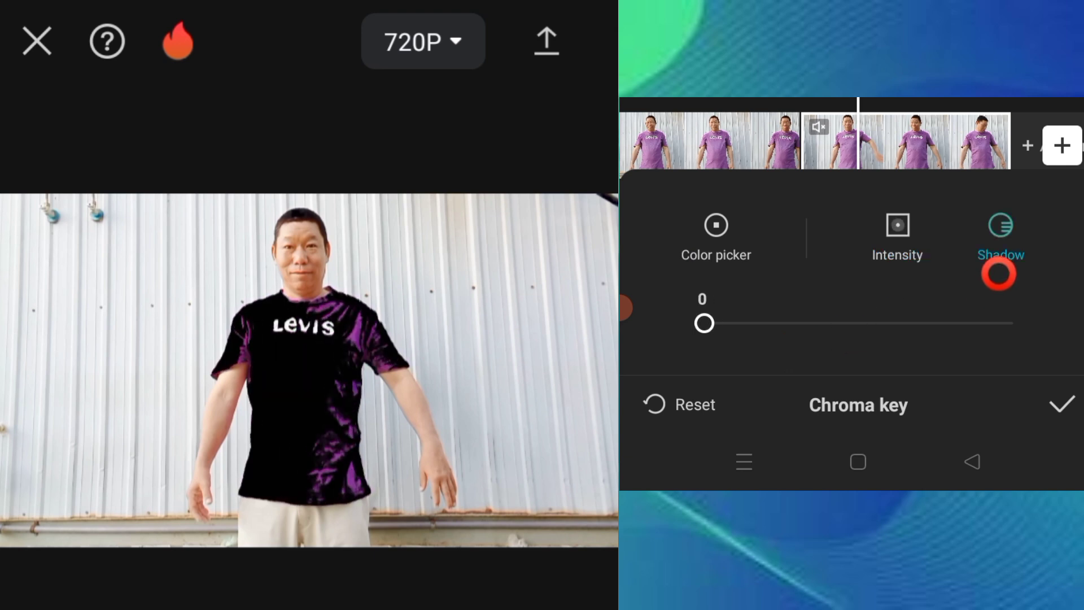
{"action": "left_click_drag", "start_coordinate": [703, 323], "coordinate": [711, 323]}
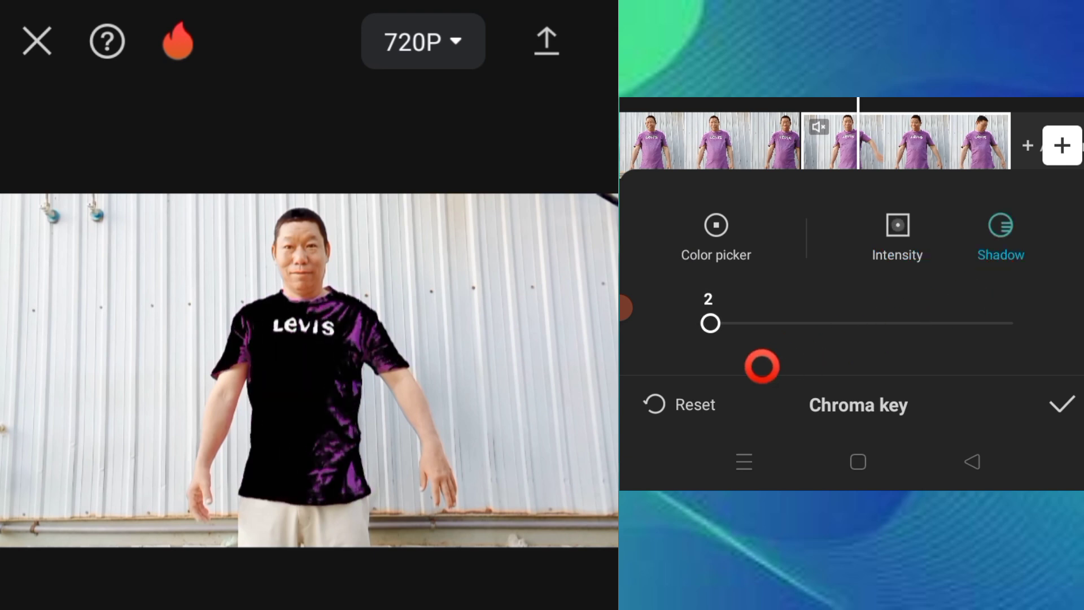
{"action": "left_click", "coordinate": [1053, 404]}
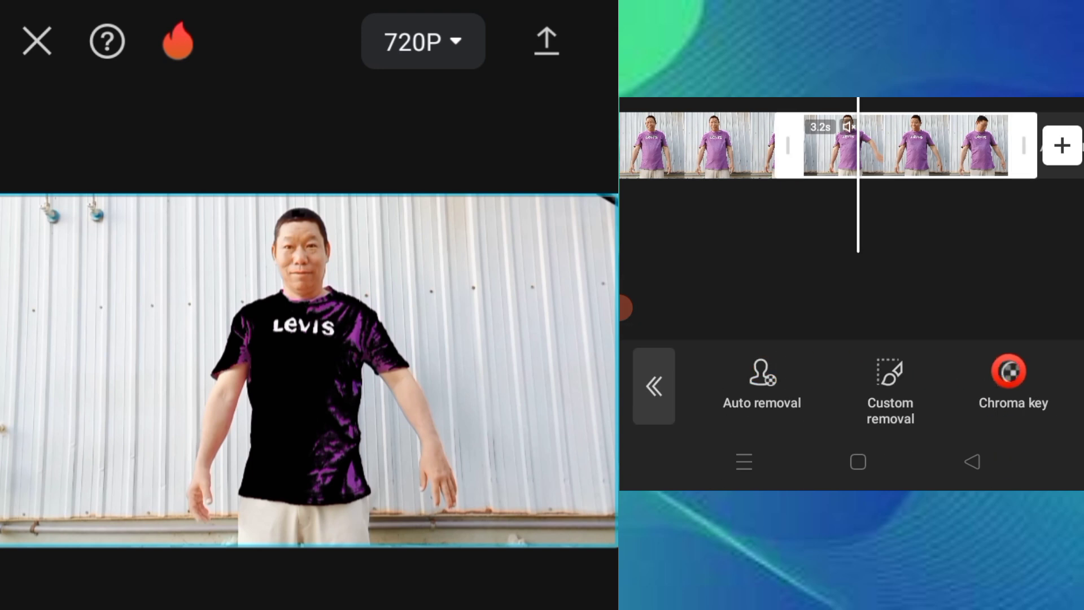
{"action": "left_click", "coordinate": [1008, 374]}
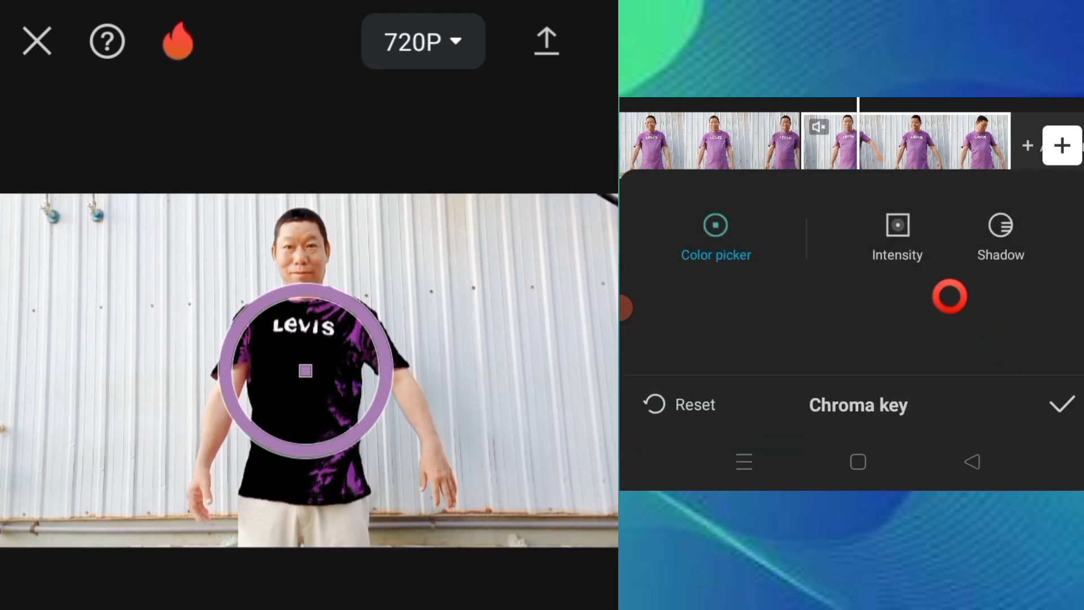
Step: Resample the chroma key on the shirt so it keys to solid black, and confirm it
{"action": "left_click_drag", "start_coordinate": [304, 370], "coordinate": [331, 369]}
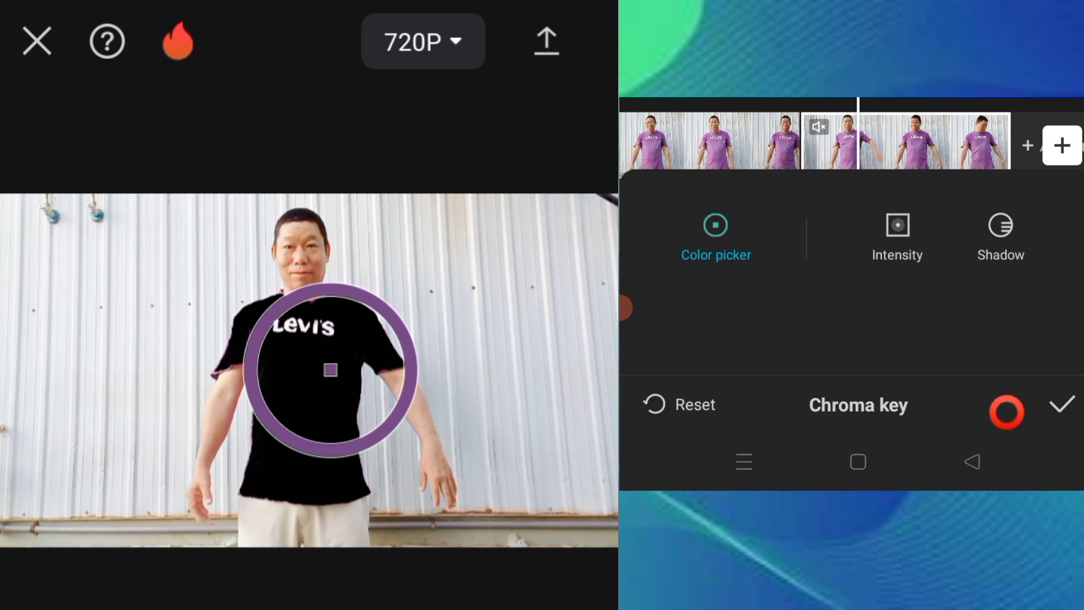
{"action": "left_click", "coordinate": [1065, 415]}
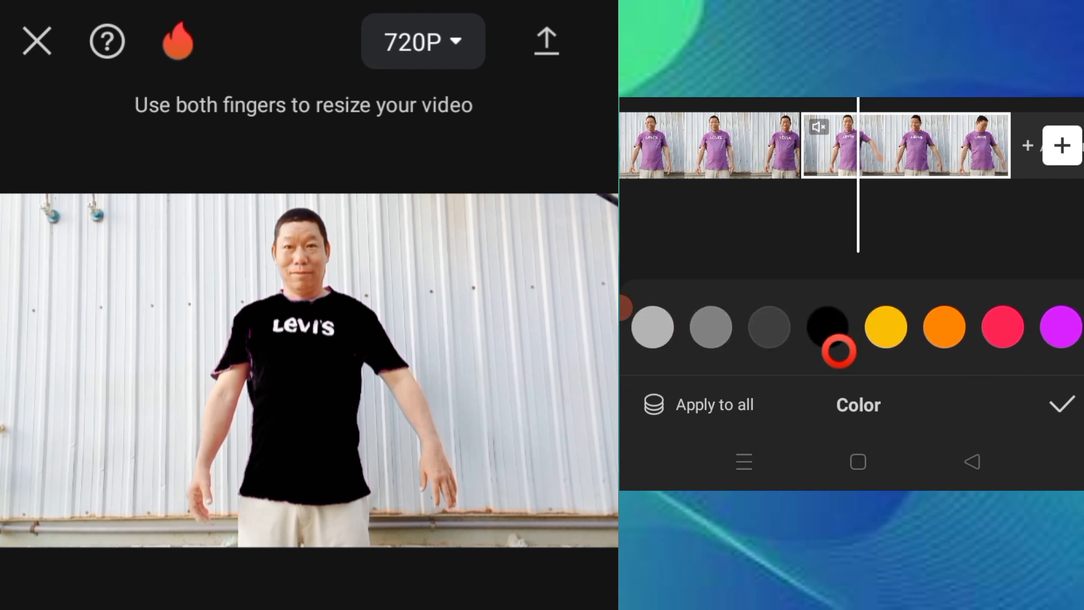
Step: Fill the keyed-out second shirt with a solid green background colour
{"action": "left_click", "coordinate": [655, 386]}
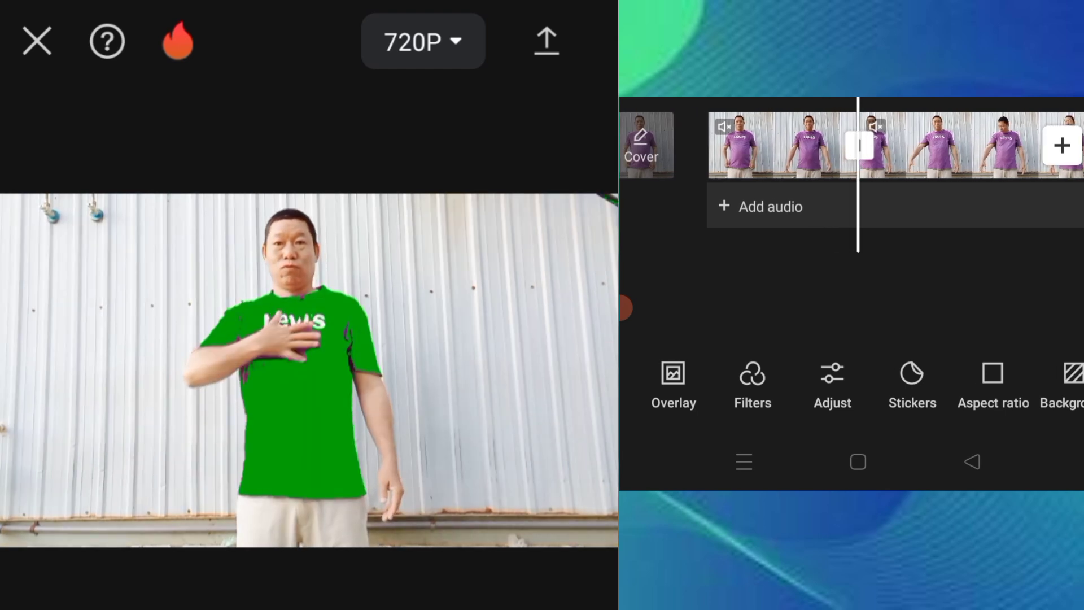
Step: Browse the Sound FX library past Trending to the Transition category with Swish effects
{"action": "left_click", "coordinate": [847, 382]}
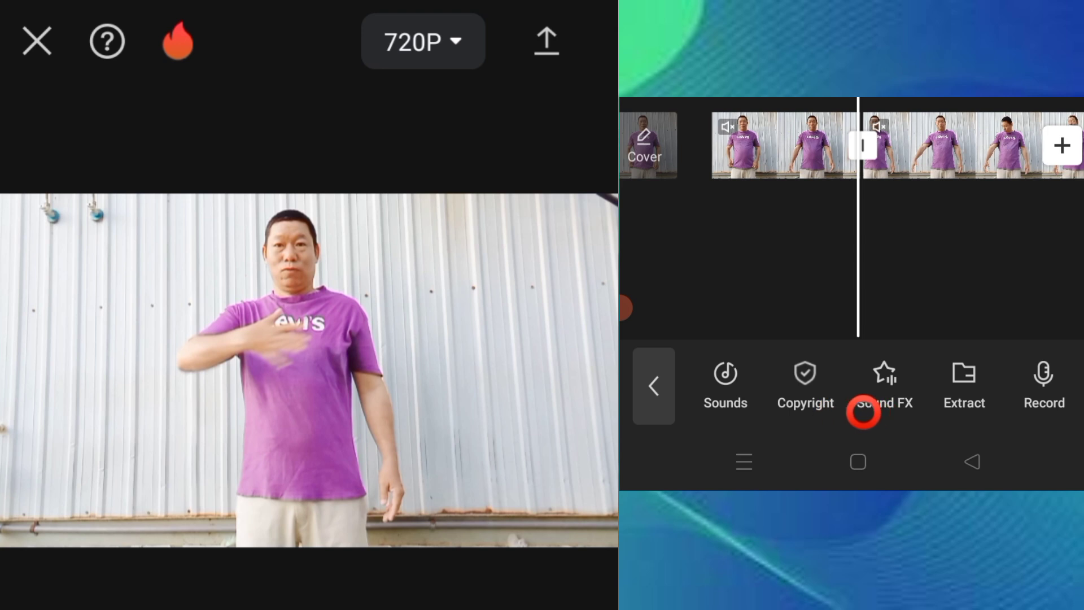
{"action": "left_click", "coordinate": [874, 386]}
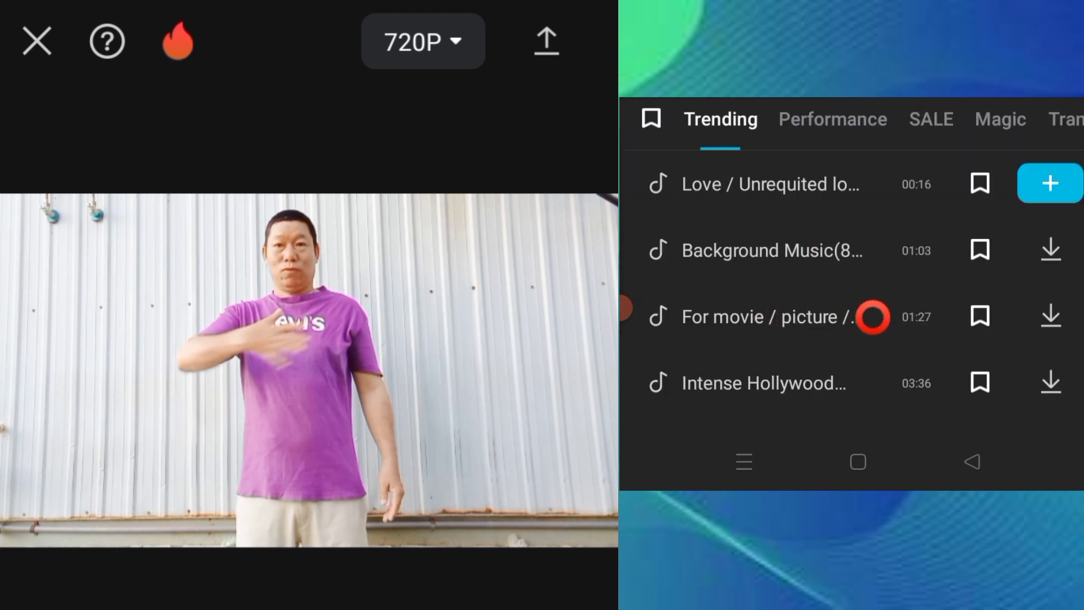
{"action": "scroll", "scroll_direction": "down", "scroll_amount": 3}
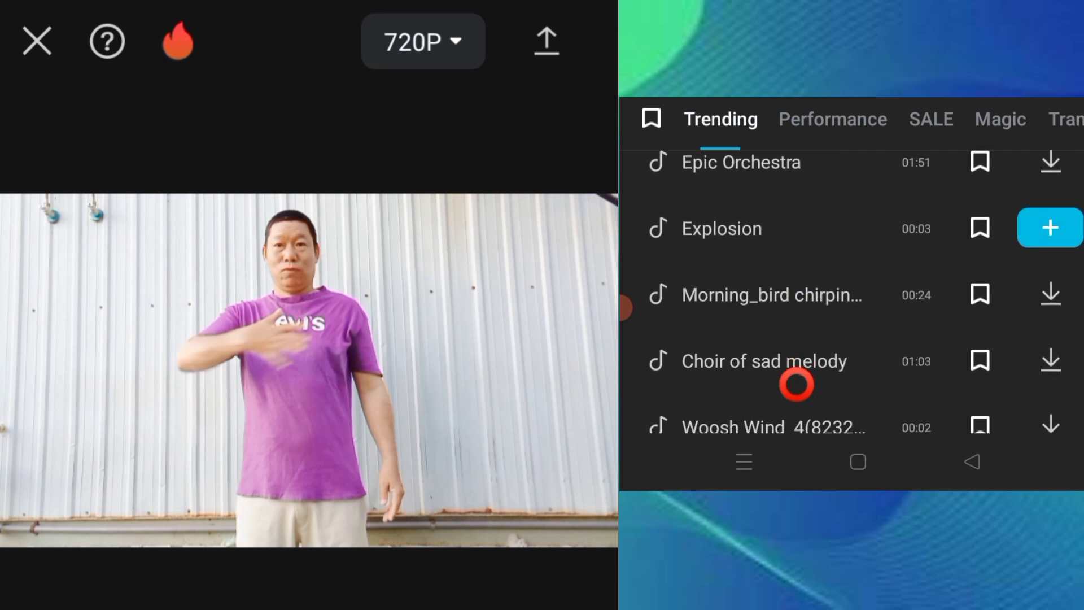
{"action": "scroll", "scroll_direction": "down", "scroll_amount": 3}
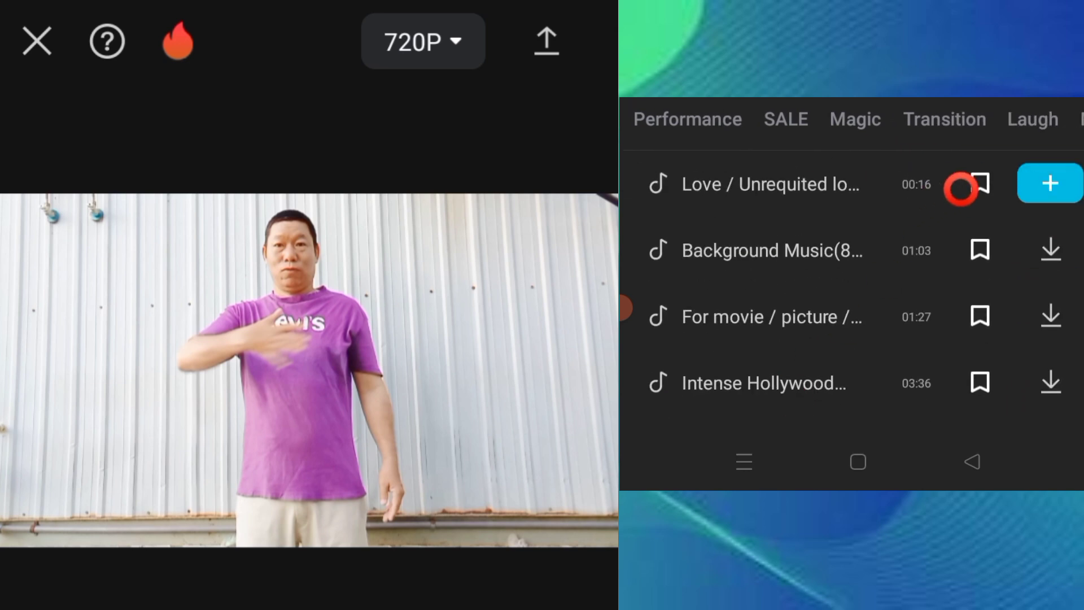
{"action": "left_click", "coordinate": [945, 119]}
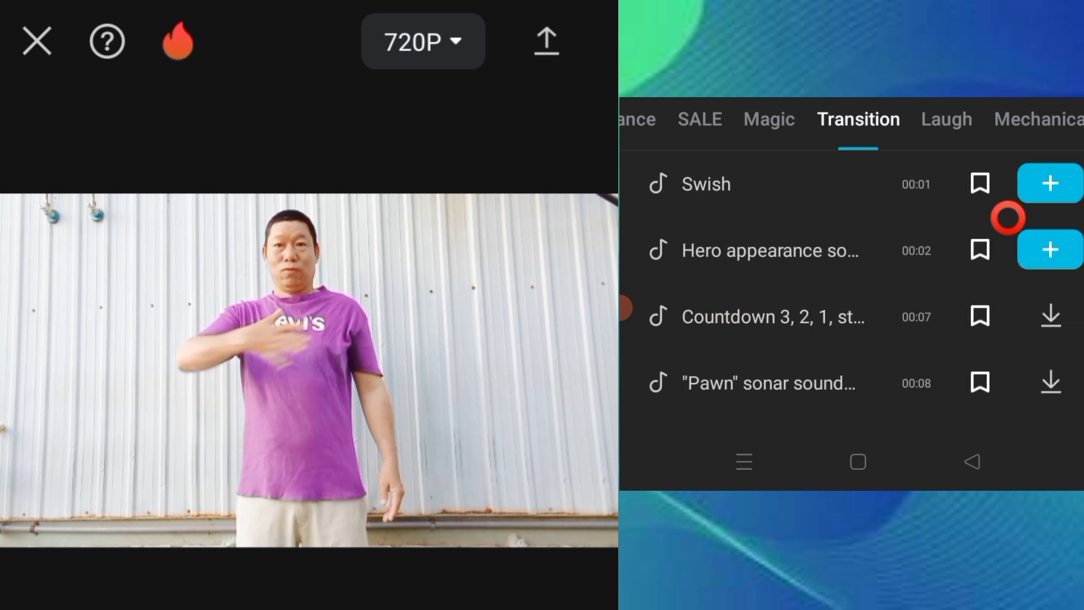
Step: Preview the hero appearance sound and add it to the audio track at the clip join
{"action": "left_click", "coordinate": [1048, 182]}
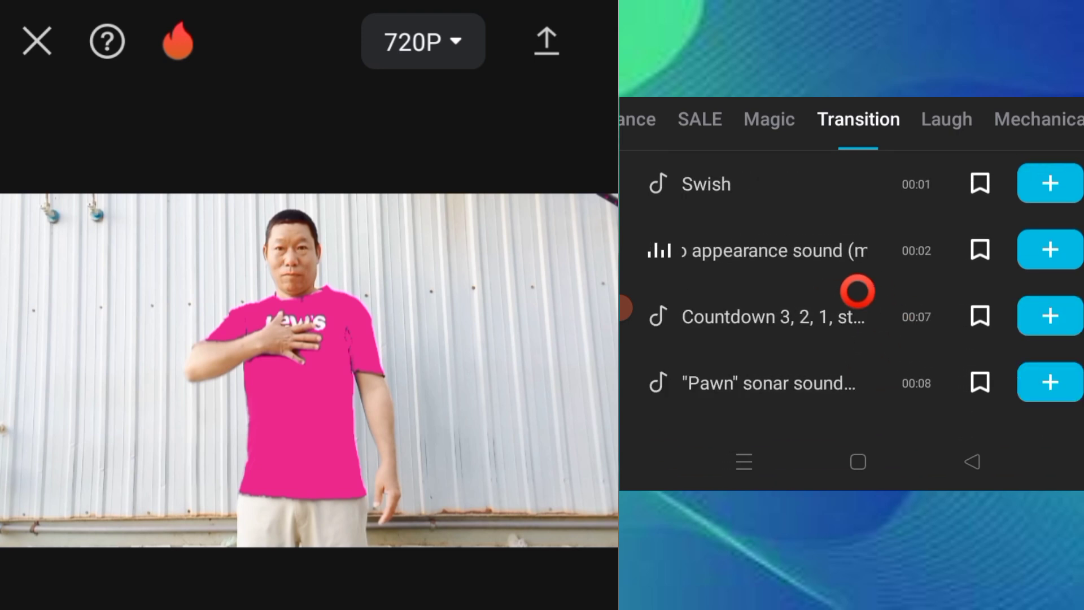
{"action": "left_click", "coordinate": [1048, 250]}
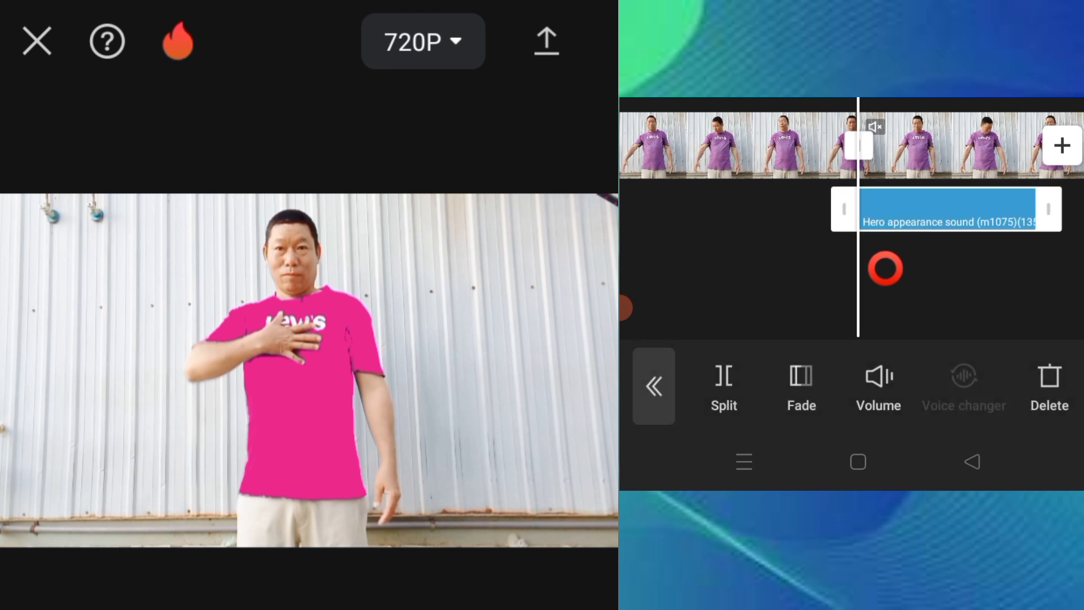
Step: Add the Woosh transition sound effect to the audio track at the playhead
{"action": "left_click", "coordinate": [655, 386]}
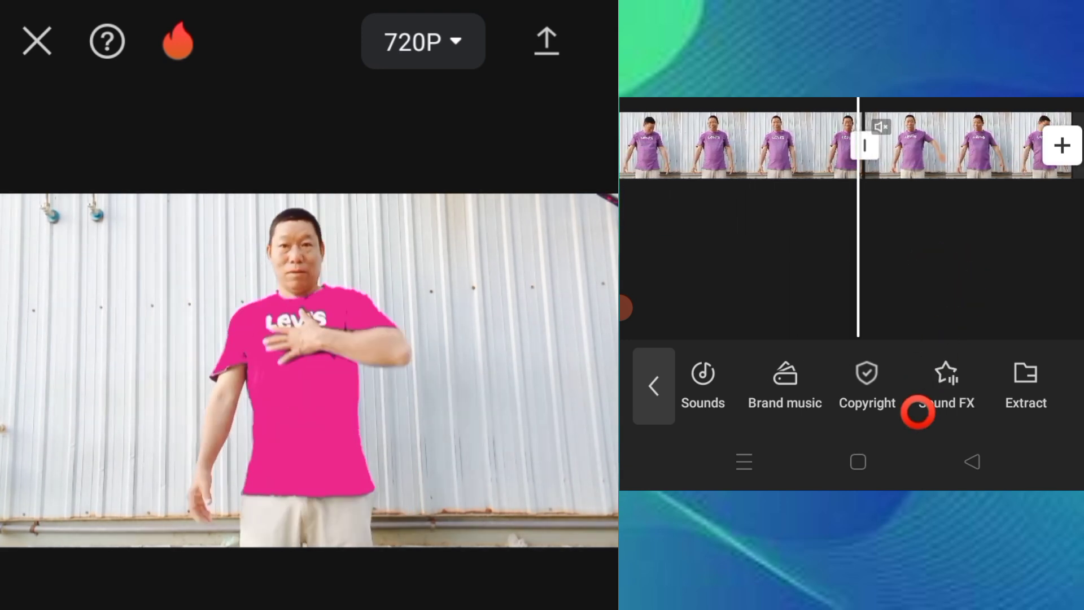
{"action": "left_click", "coordinate": [944, 374]}
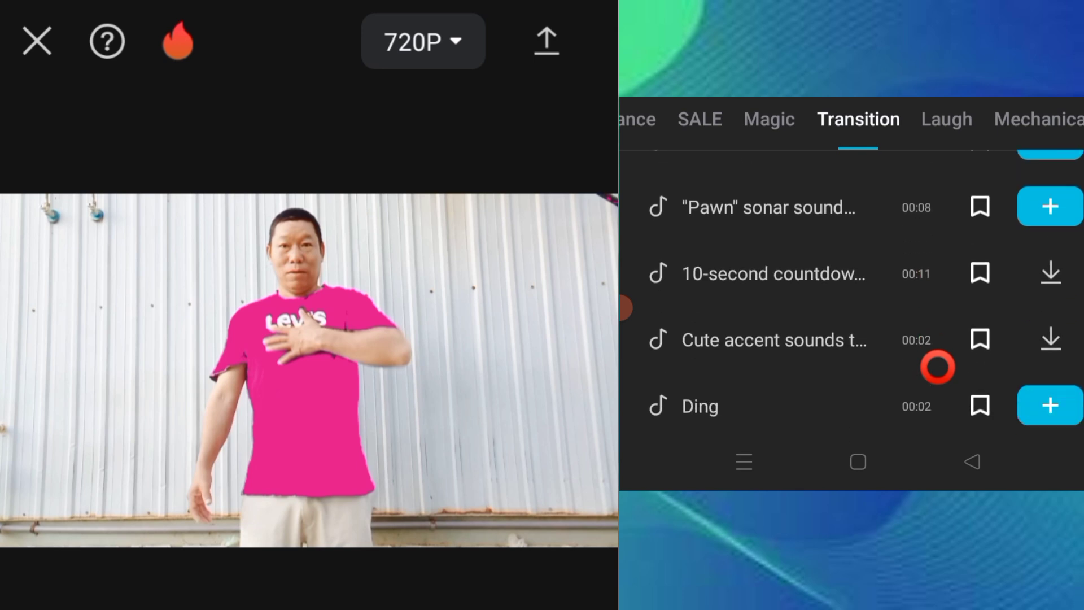
{"action": "scroll", "scroll_direction": "down", "scroll_amount": 3}
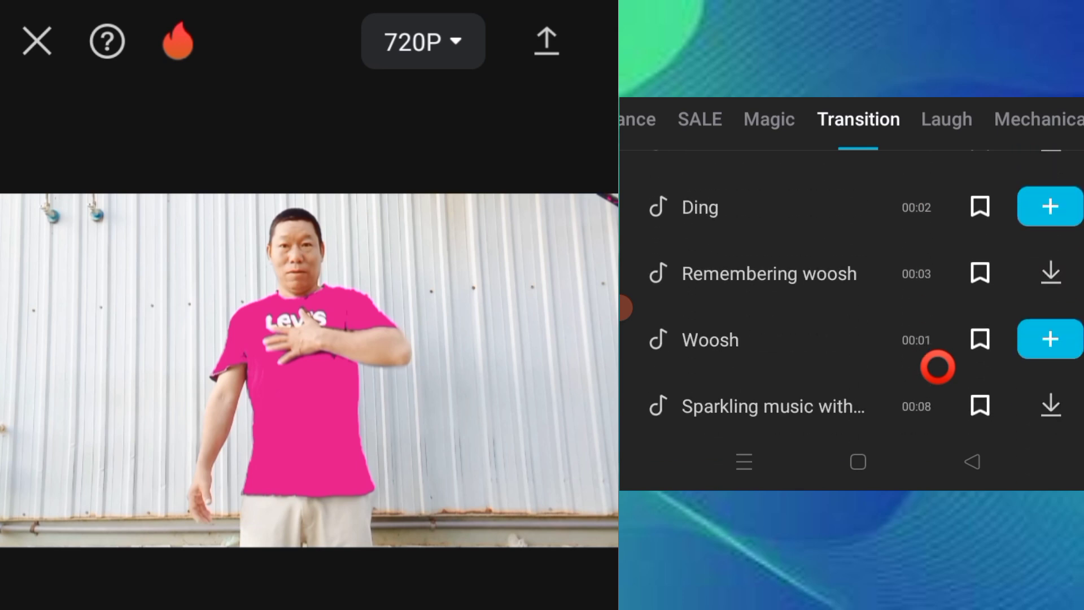
{"action": "left_click", "coordinate": [1049, 339]}
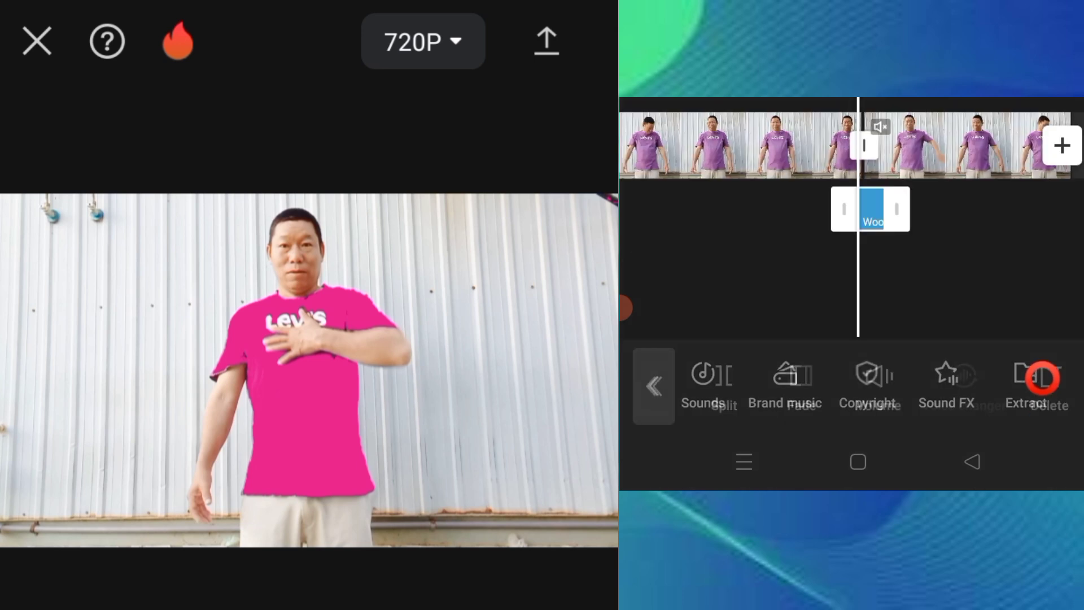